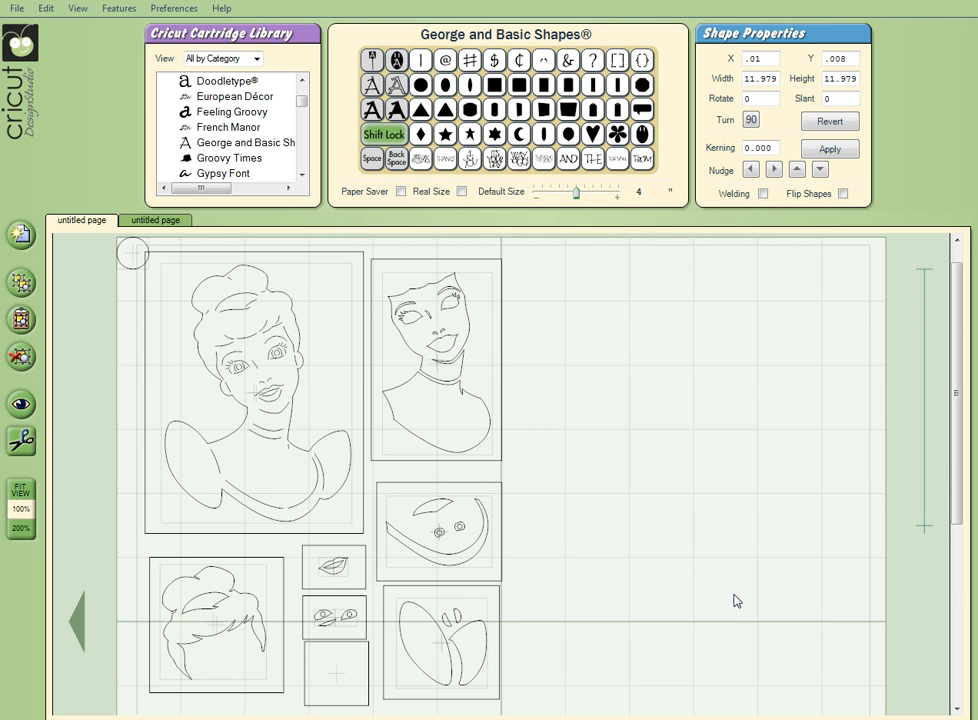
pyautogui.moveTo(268, 348)
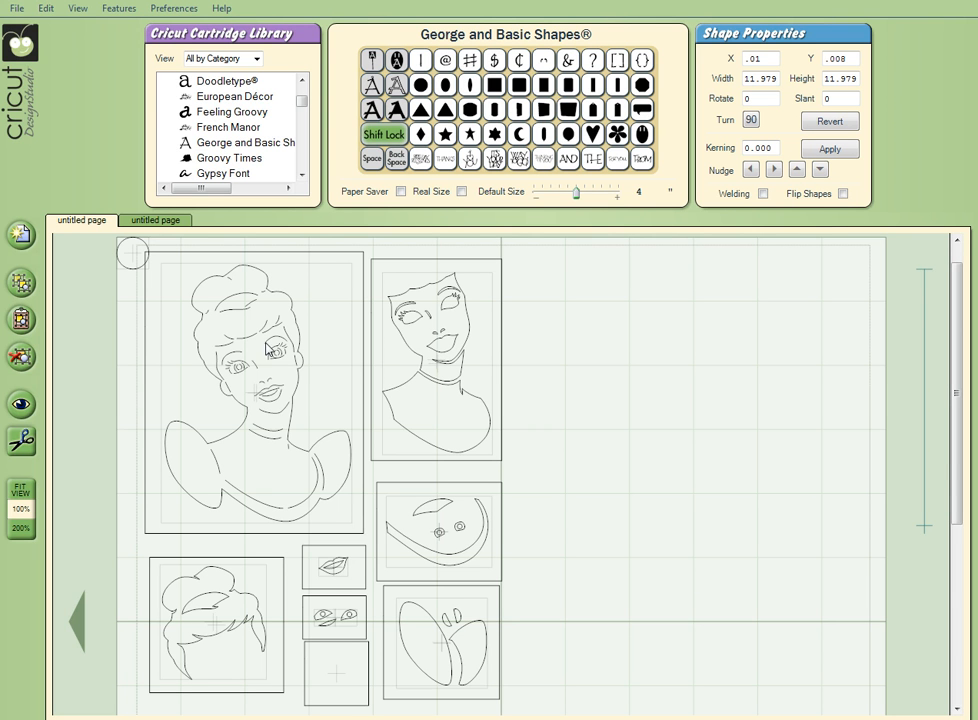
pyautogui.moveTo(126, 244)
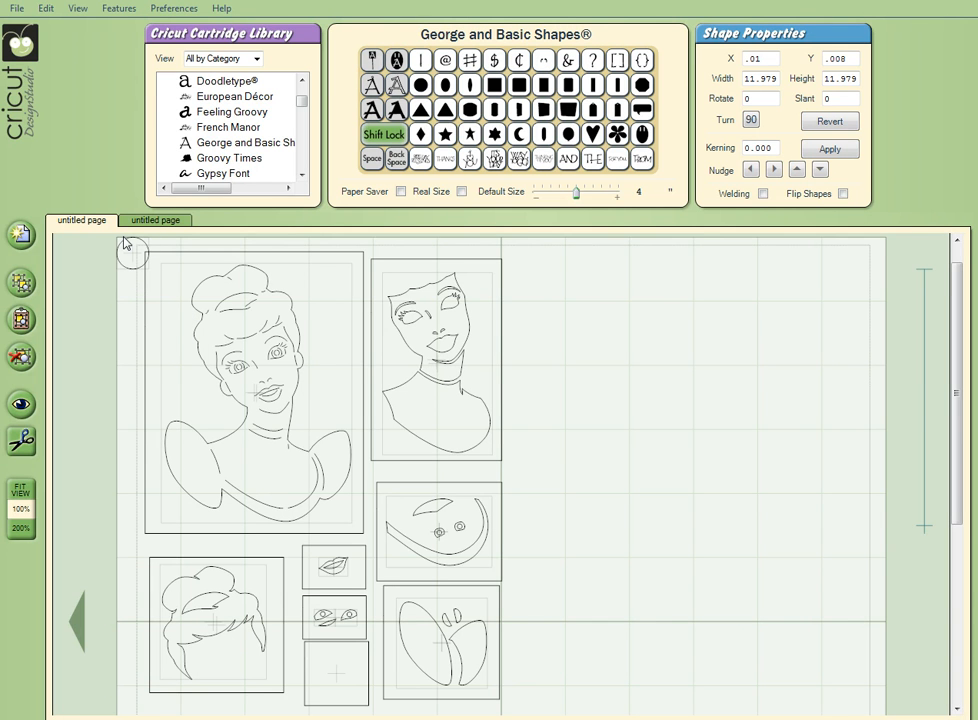
pyautogui.moveTo(248, 642)
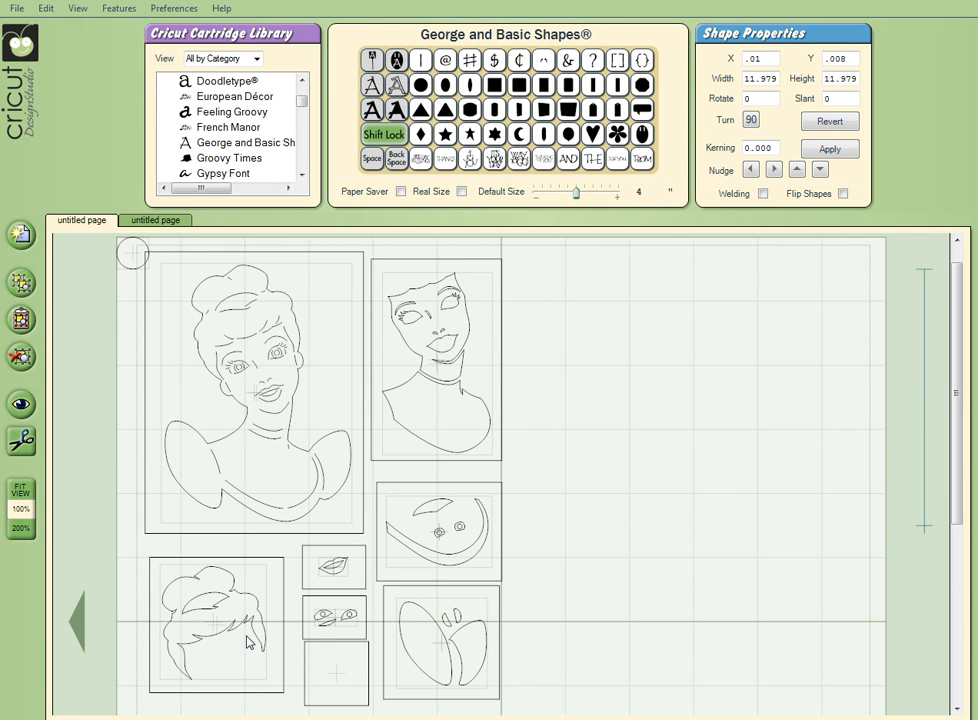
pyautogui.moveTo(356, 696)
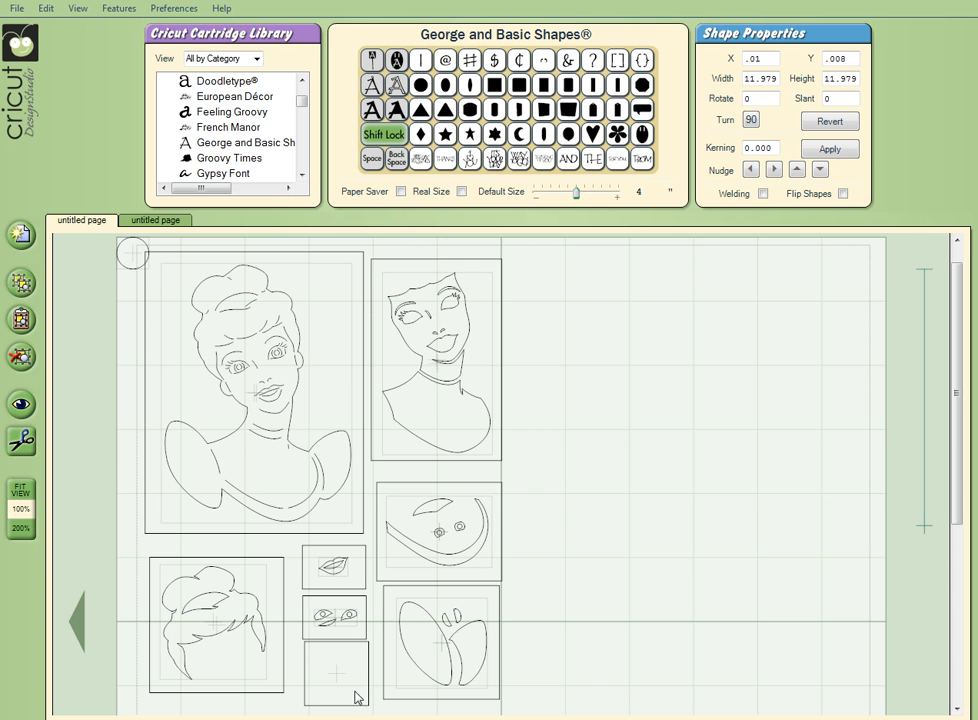
pyautogui.moveTo(324, 676)
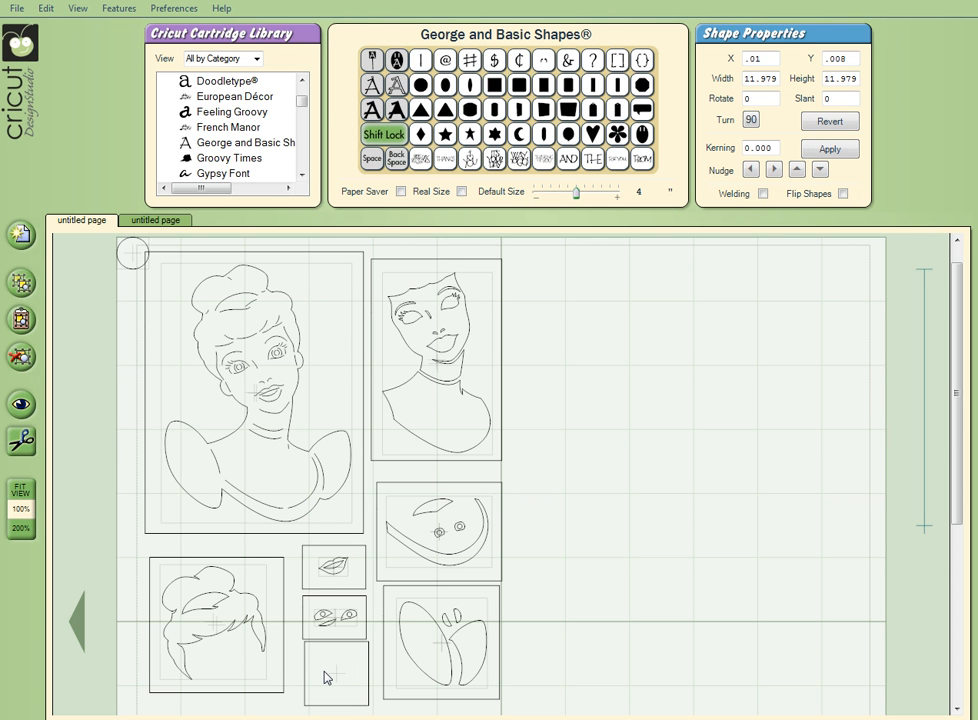
pyautogui.moveTo(318, 588)
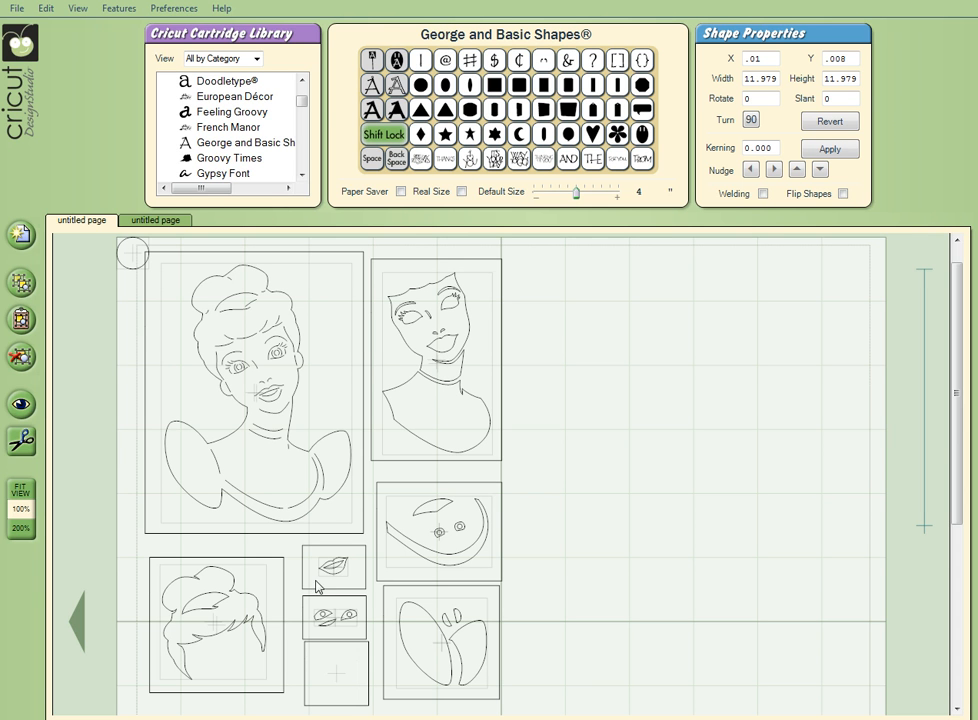
# Return to the Cinderella pattern page shown as solid blocks and start a new screen snip.
pyautogui.click(156, 220)
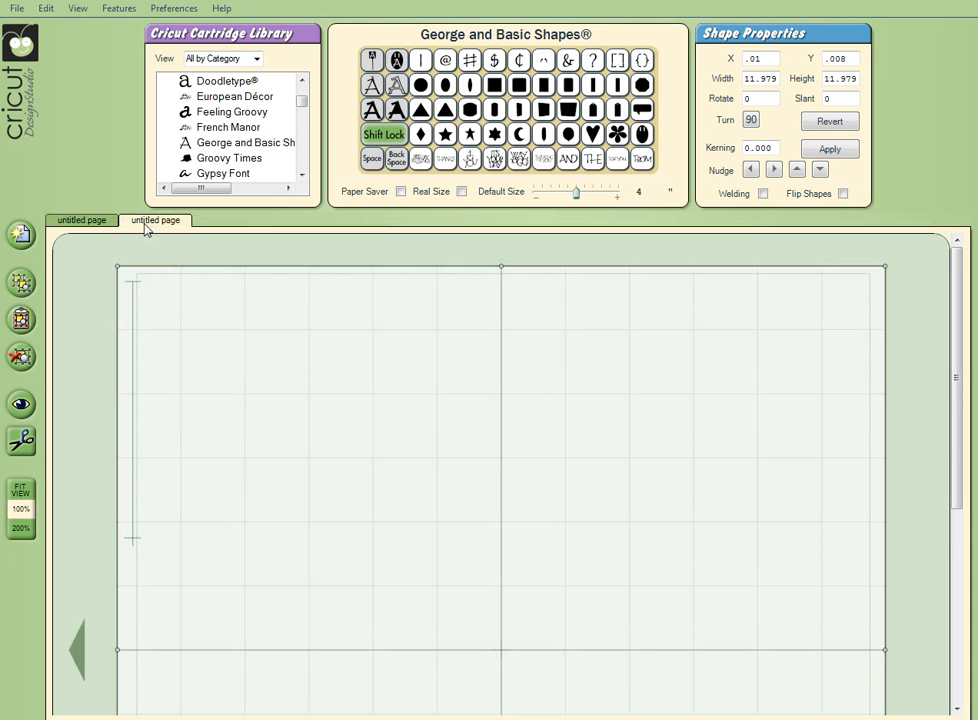
pyautogui.click(80, 220)
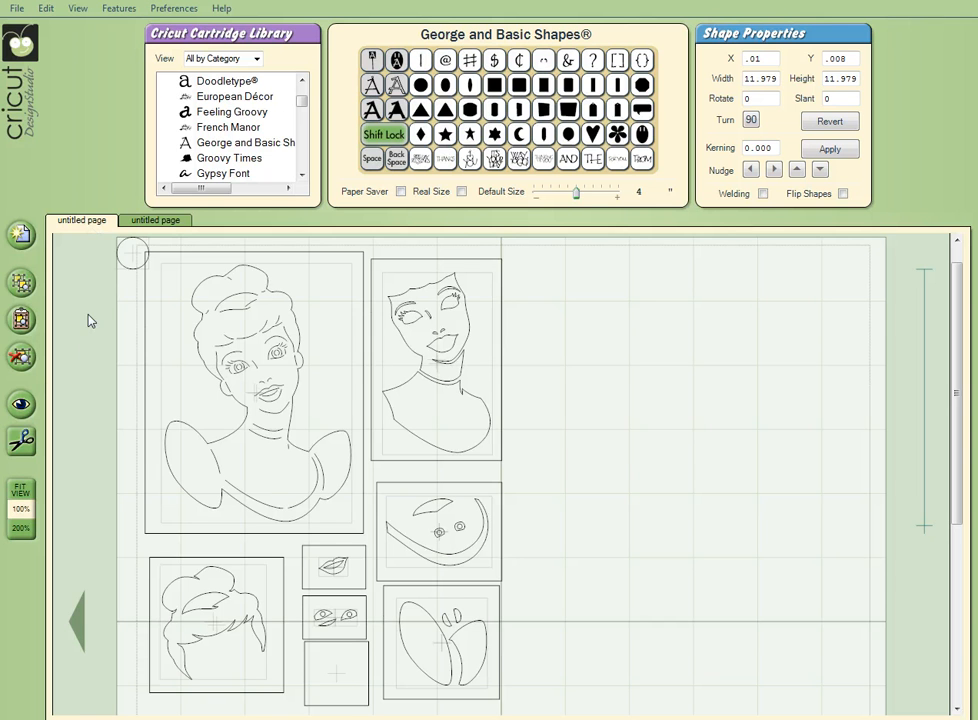
pyautogui.moveTo(80, 432)
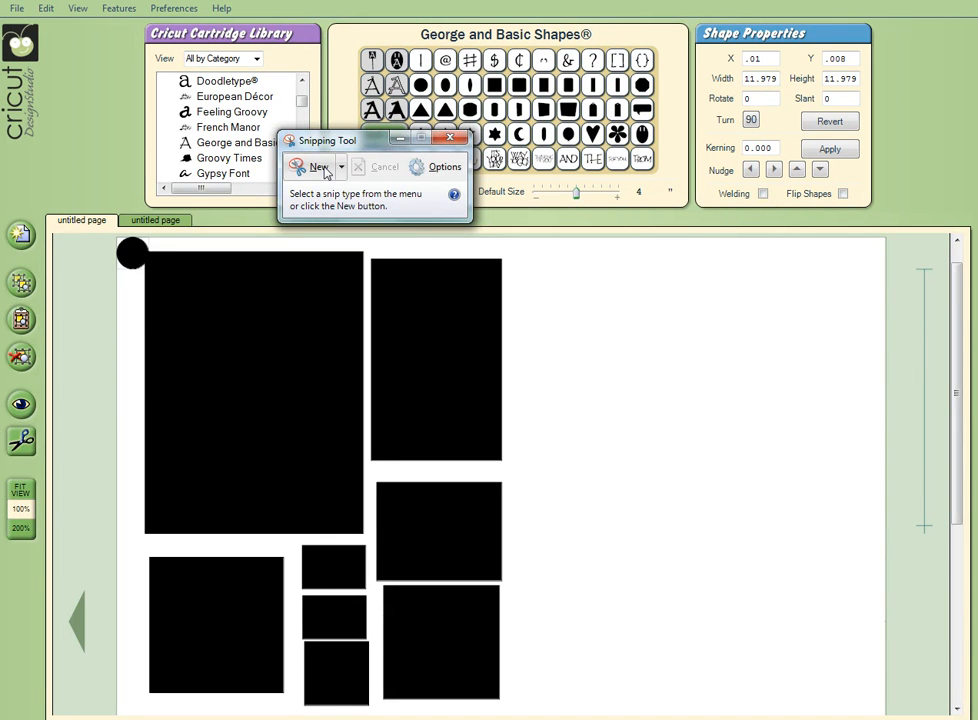
pyautogui.click(318, 168)
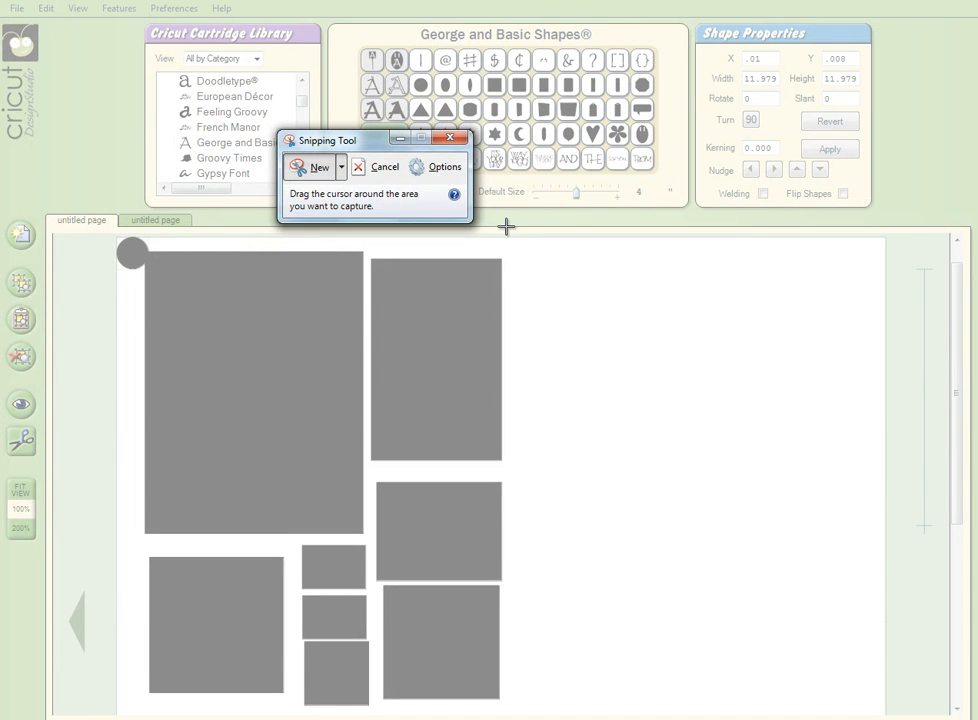
pyautogui.moveTo(510, 238)
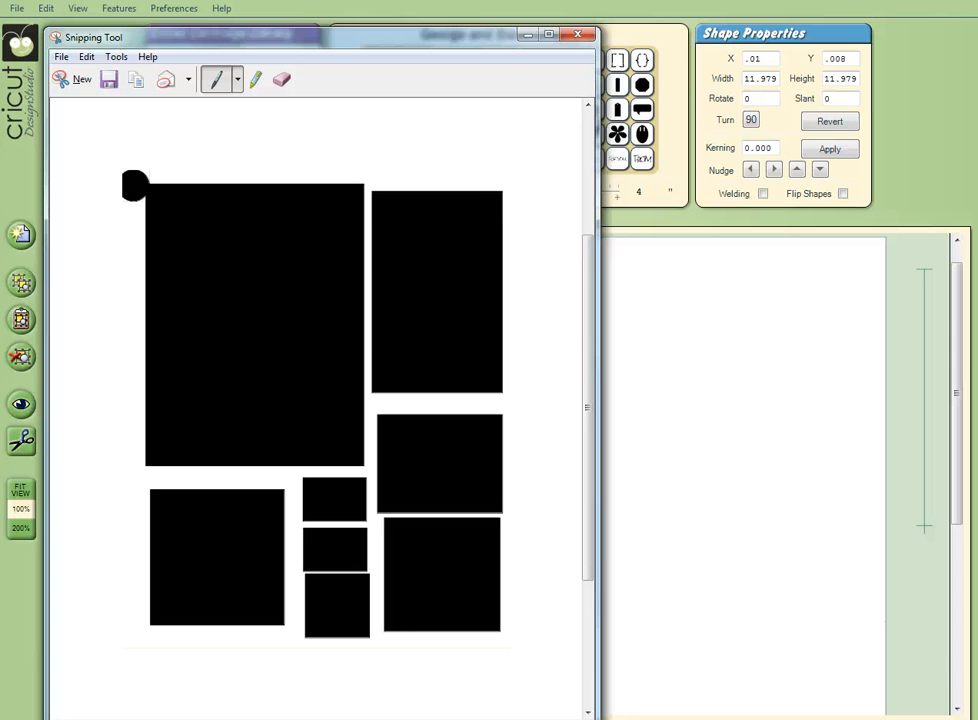
# Launch Paint from the Start menu and bring up its file commands.
pyautogui.click(10, 716)
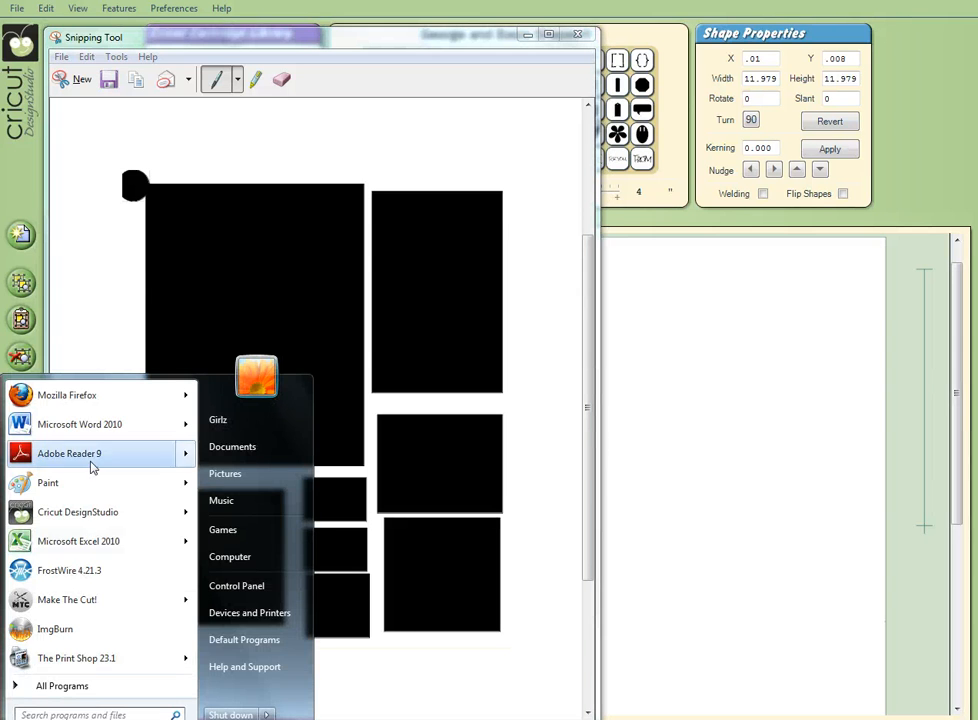
pyautogui.moveTo(48, 482)
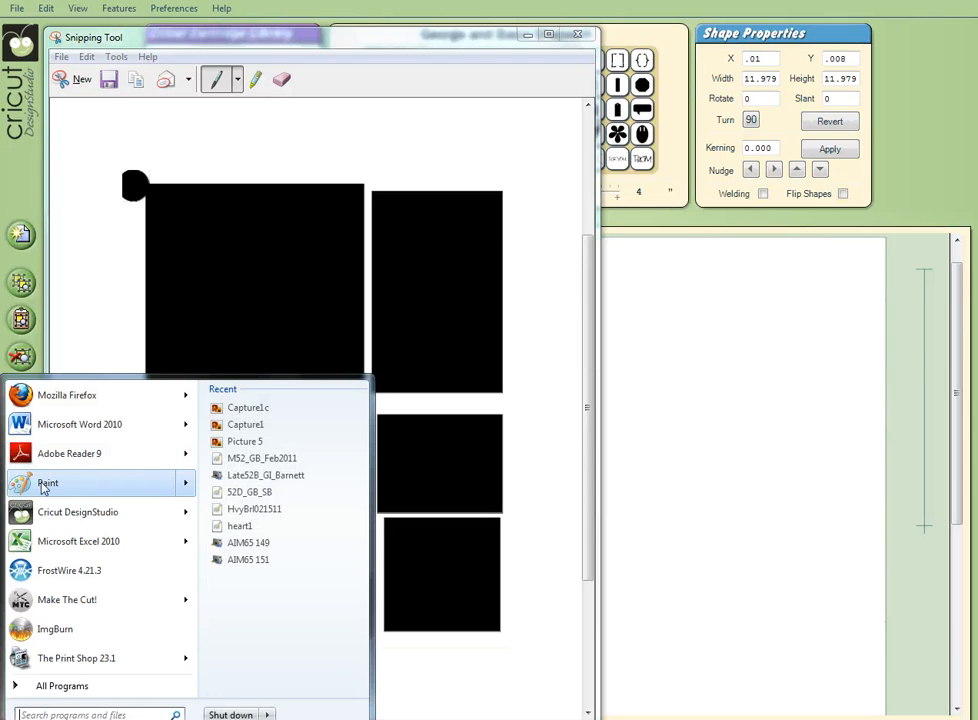
pyautogui.click(48, 482)
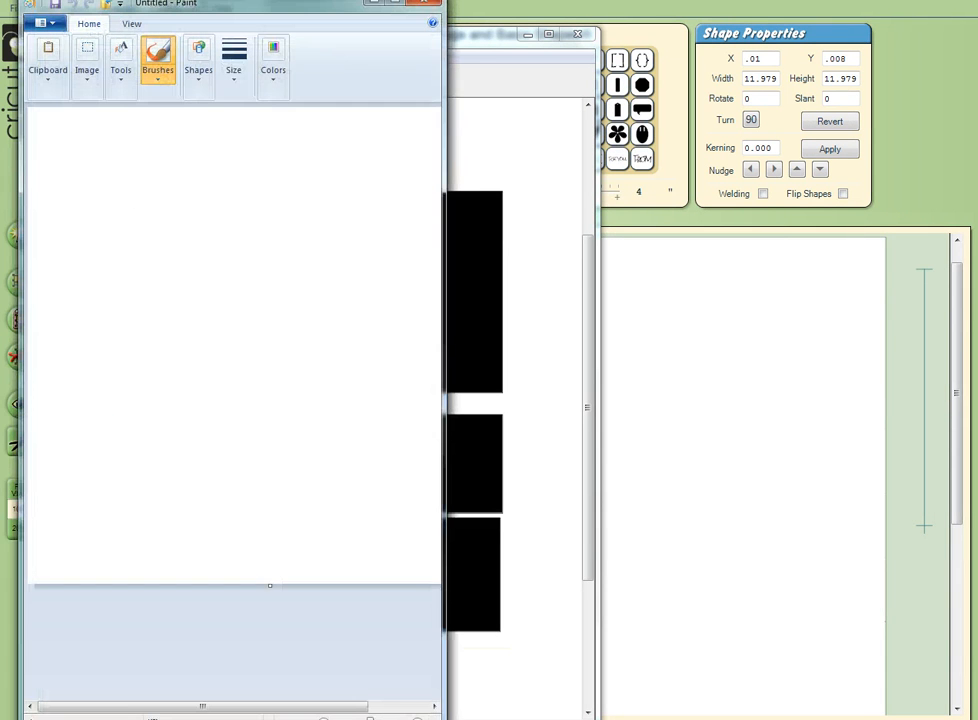
pyautogui.click(48, 22)
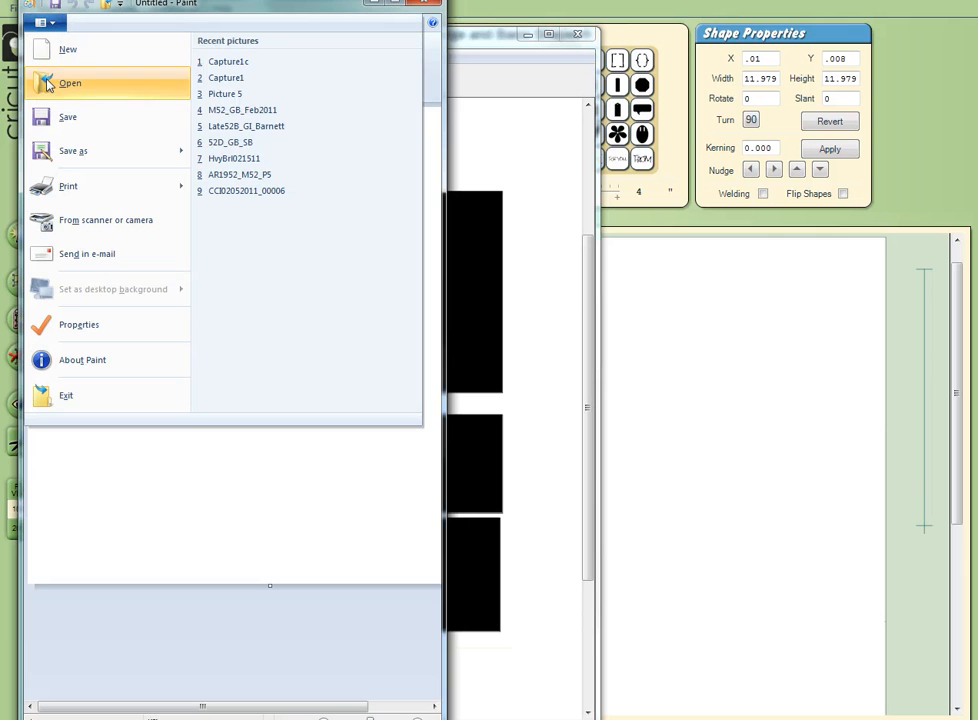
pyautogui.moveTo(68, 48)
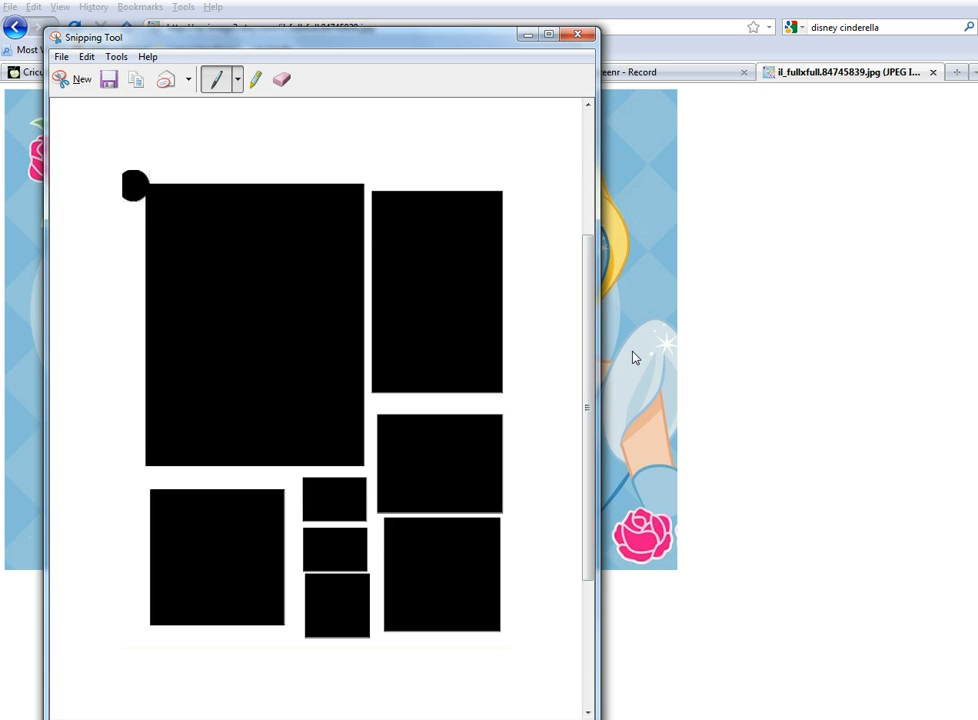
# Capture Cinderella's face from the invitation image with a new snip.
pyautogui.click(82, 80)
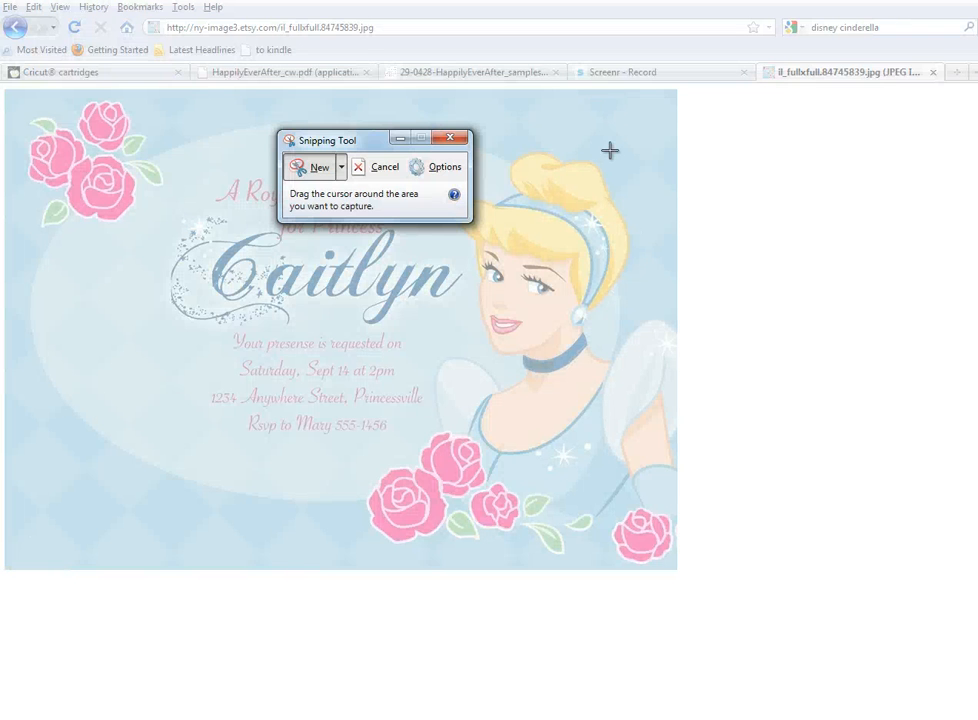
pyautogui.moveTo(612, 152); pyautogui.dragTo(454, 404)
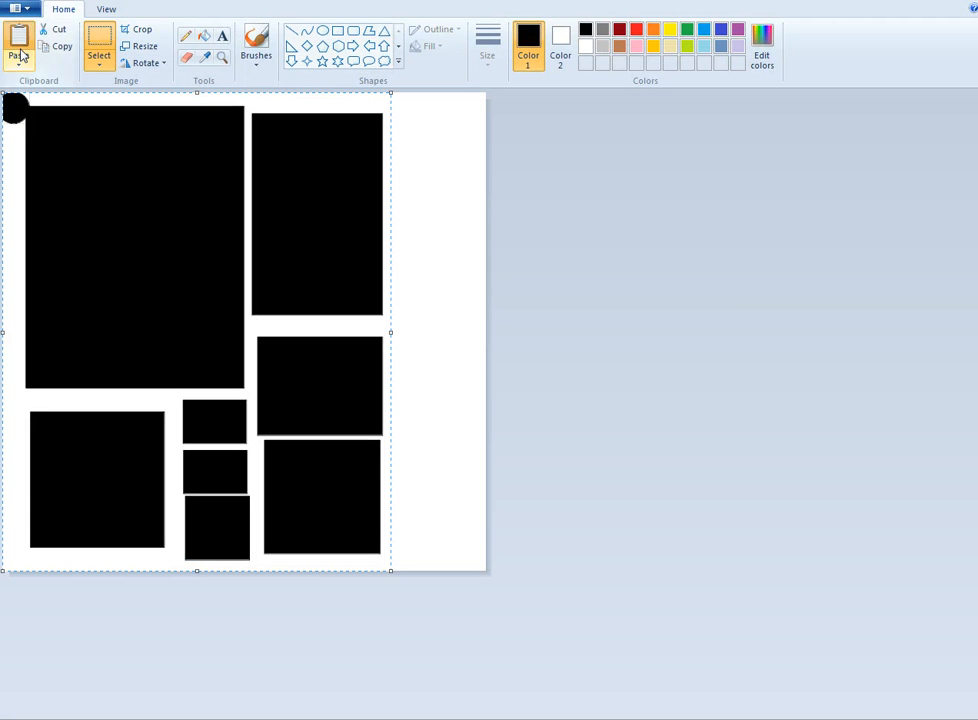
# Paste the captured Cinderella face into the Paint picture beside the blocks.
pyautogui.click(18, 42)
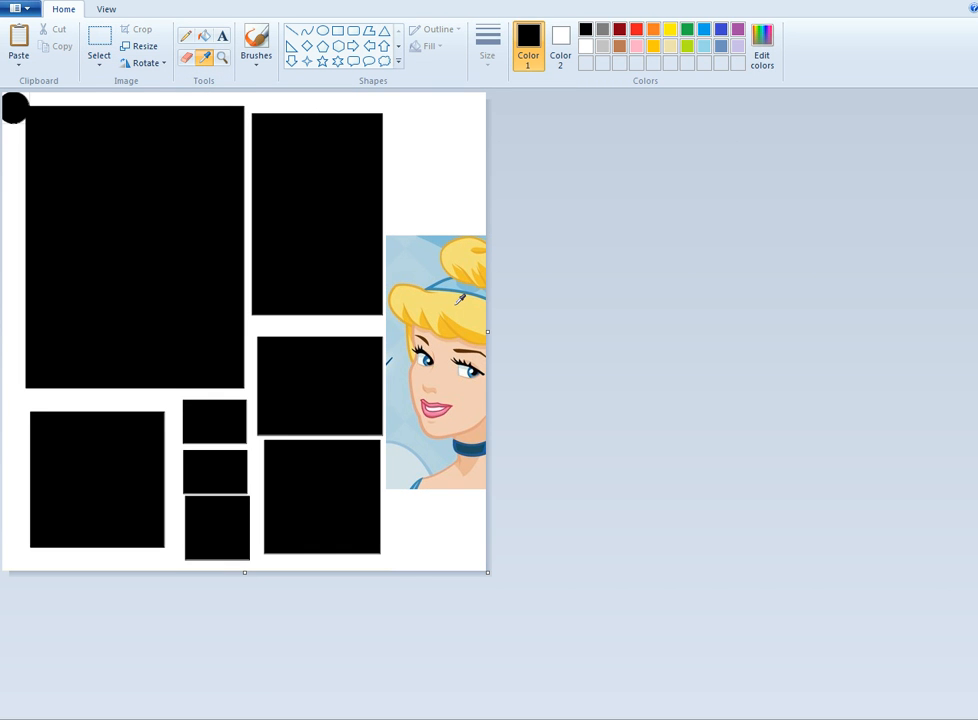
# Fill the bottom-left block yellow, the lower-right block light blue, and the two lower small blocks white.
pyautogui.click(256, 44)
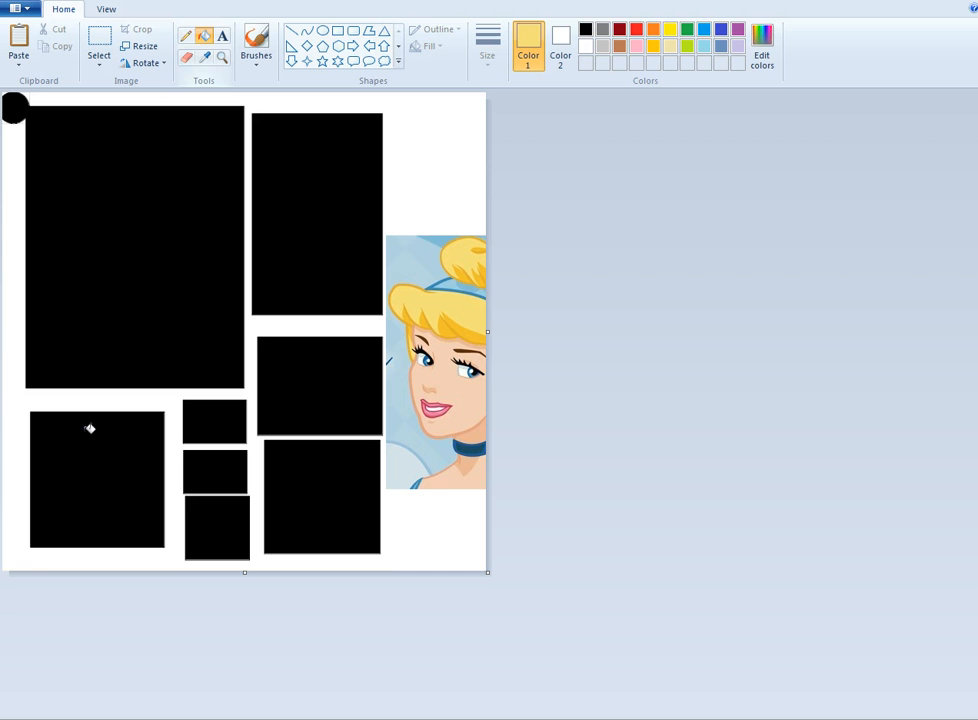
pyautogui.click(90, 428)
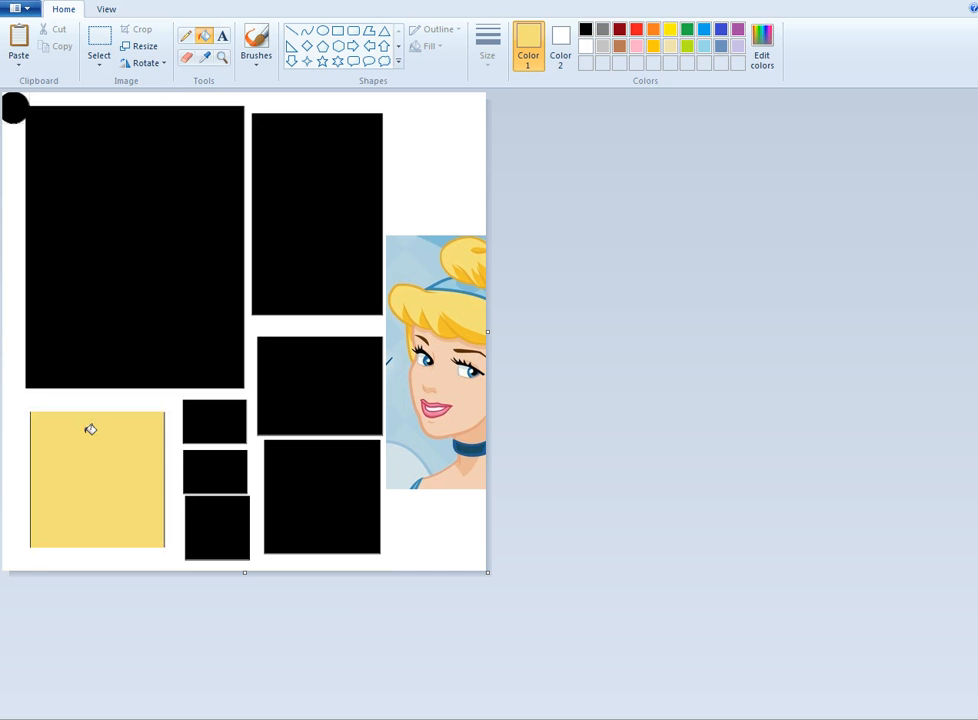
pyautogui.moveTo(146, 412)
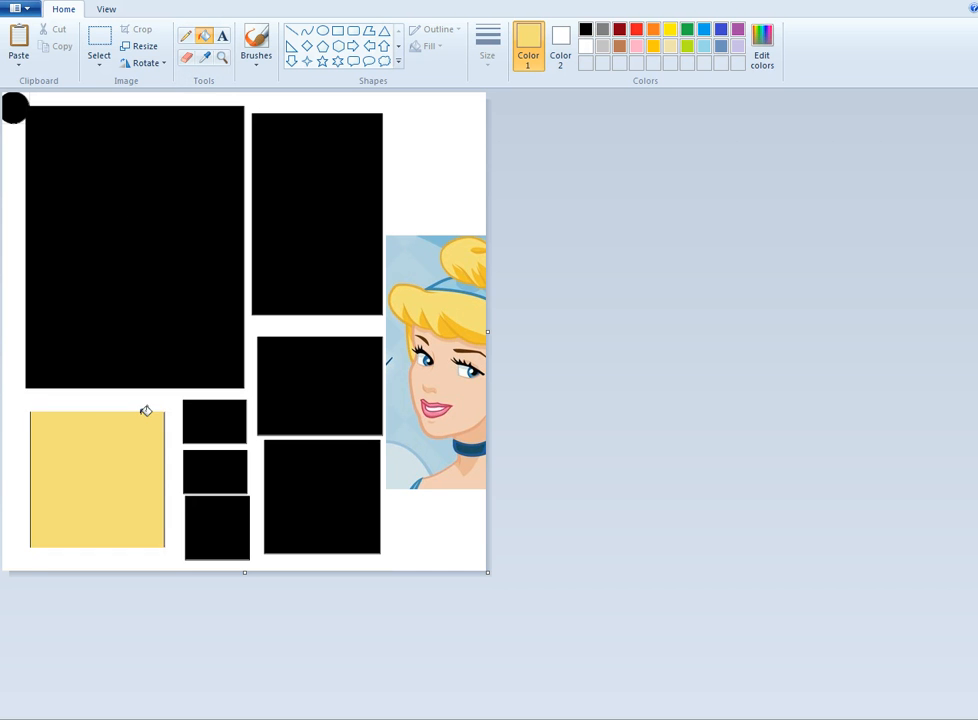
pyautogui.moveTo(212, 84)
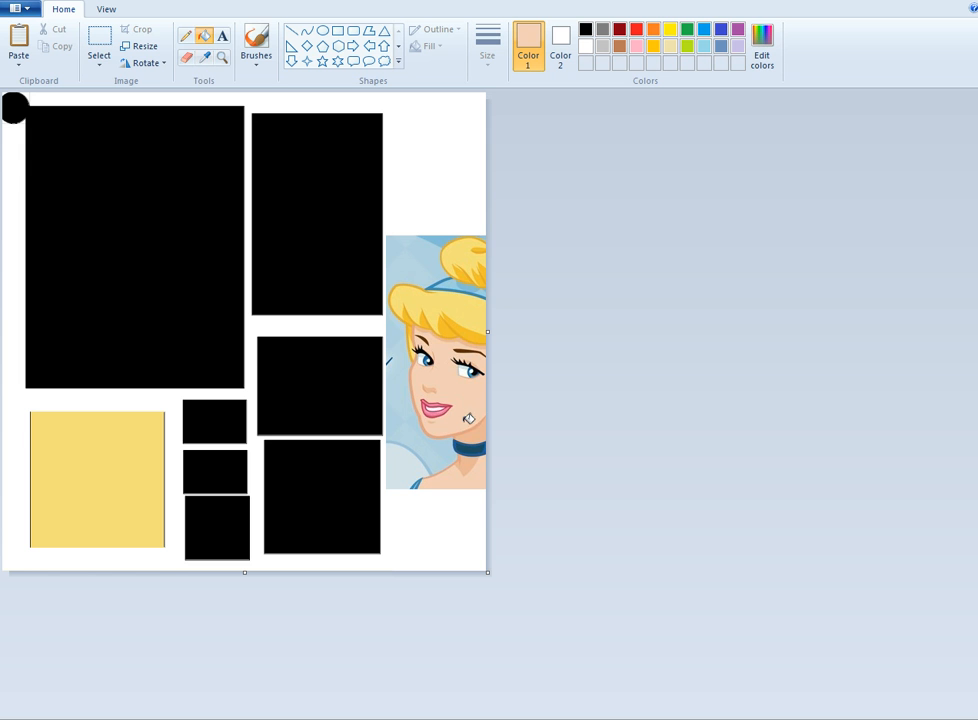
pyautogui.moveTo(452, 424)
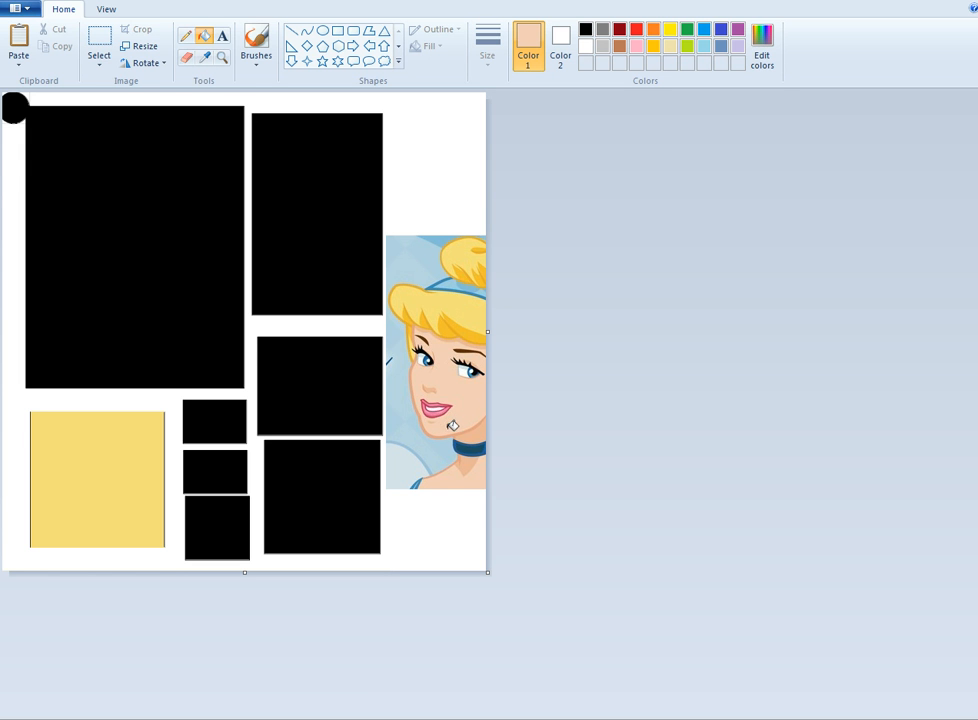
pyautogui.moveTo(446, 476)
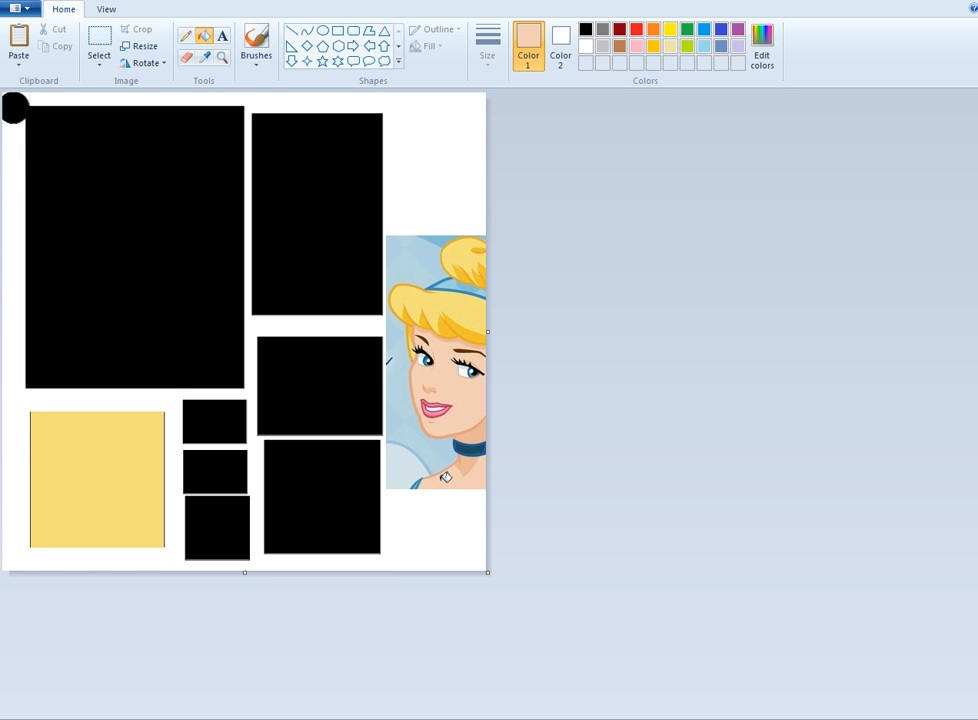
pyautogui.moveTo(300, 136)
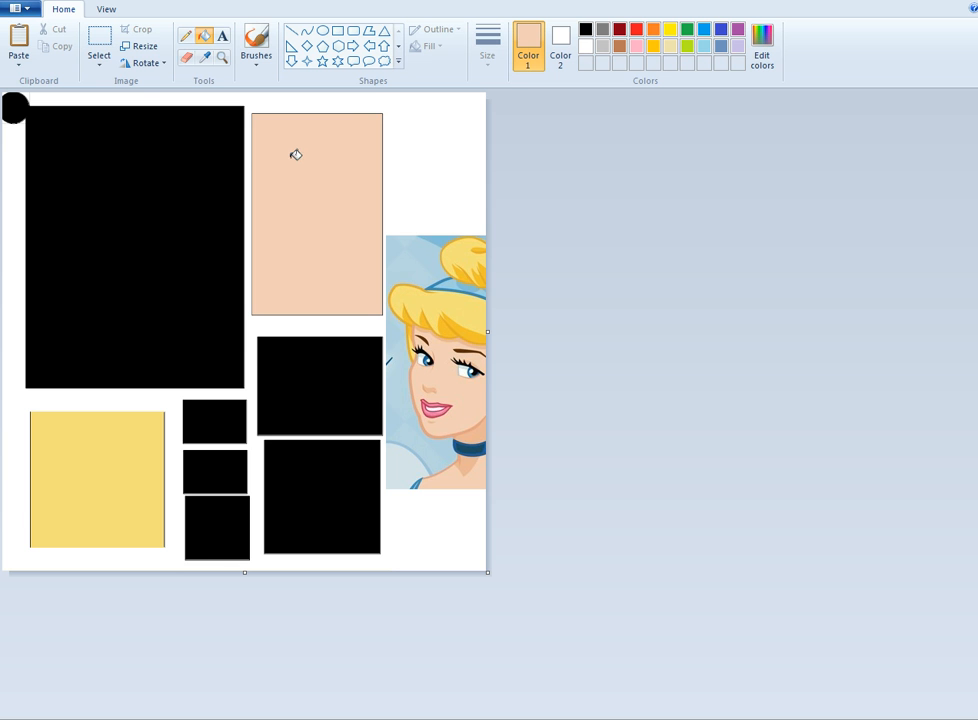
pyautogui.moveTo(336, 360)
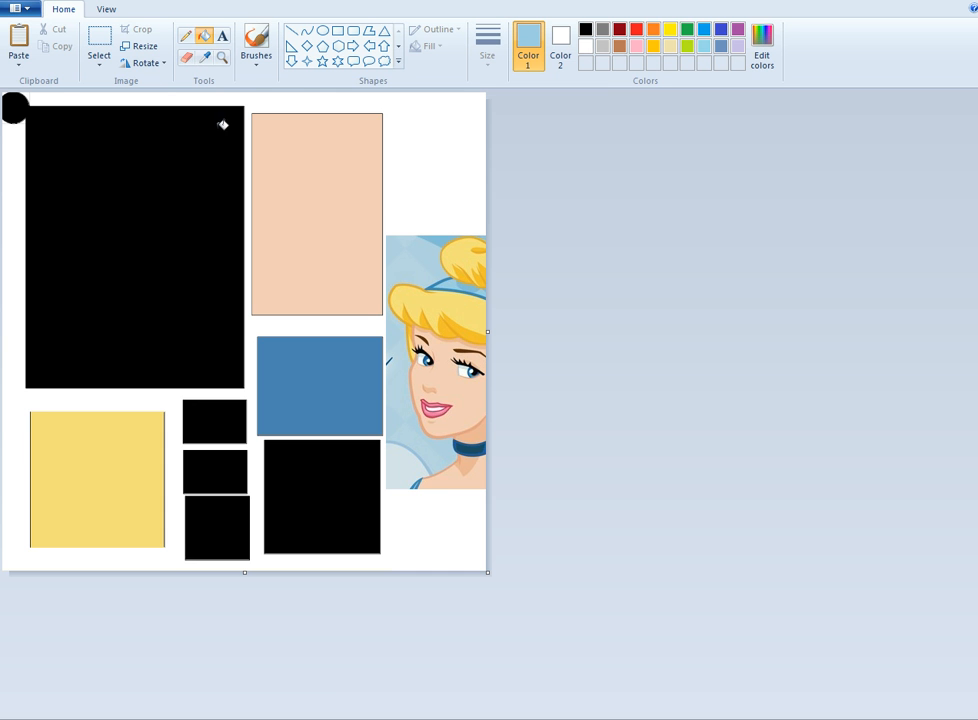
pyautogui.click(320, 496)
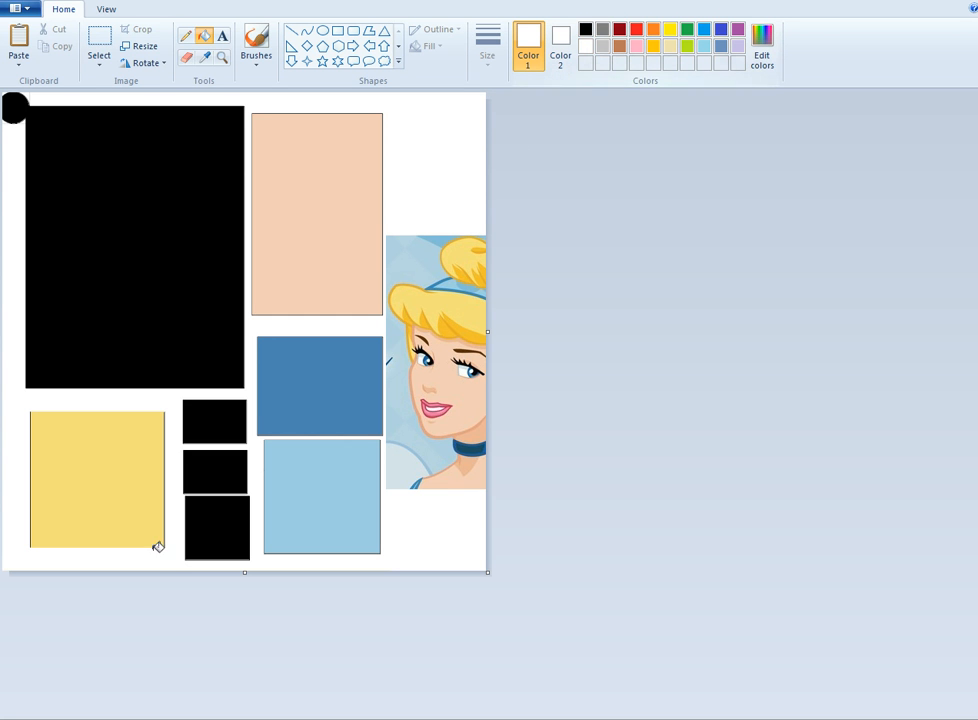
pyautogui.click(214, 472)
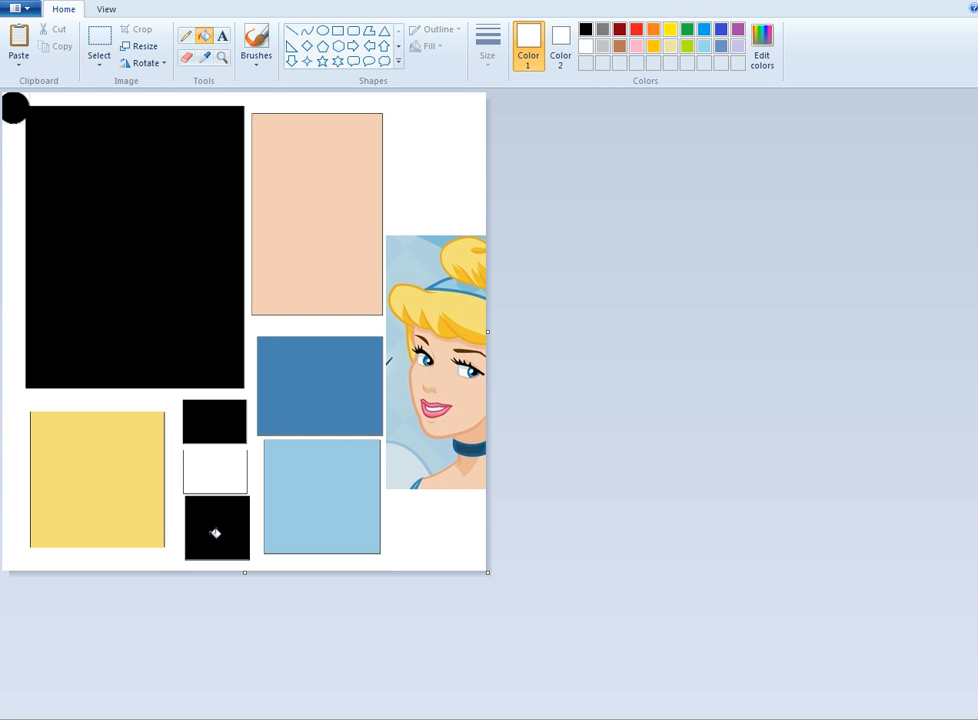
pyautogui.click(216, 530)
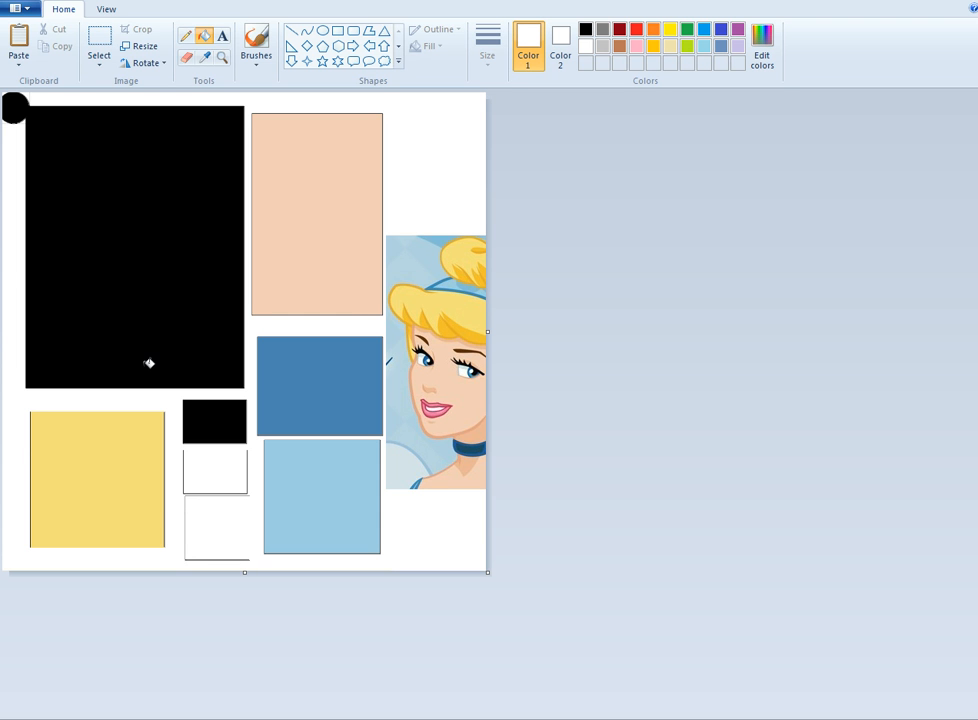
pyautogui.moveTo(156, 270)
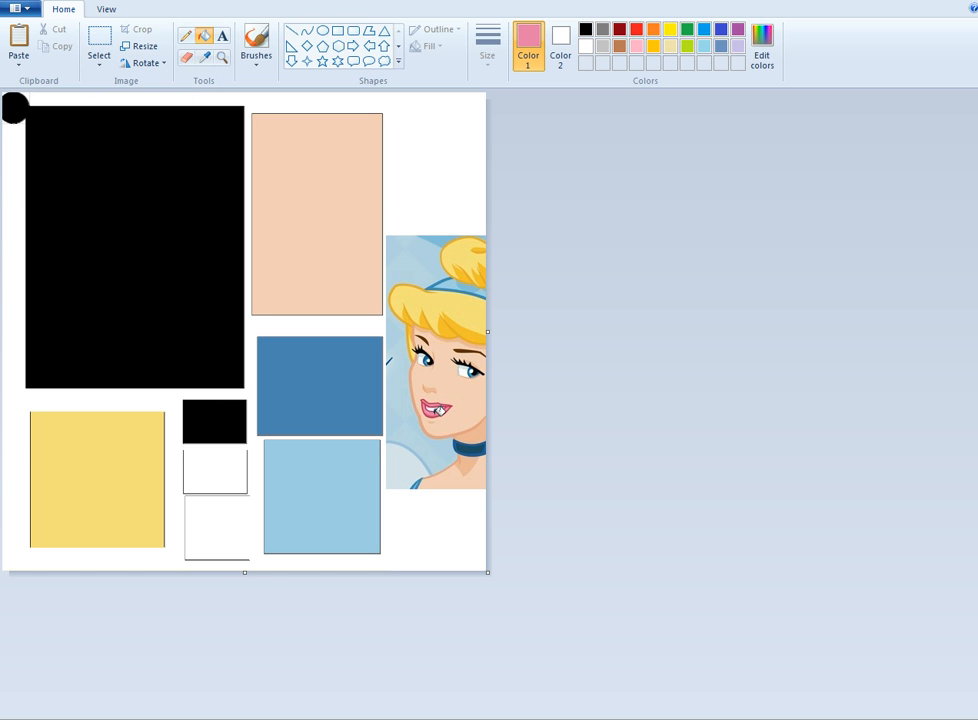
# Fill the top small block pink and trim the canvas to cut off the Cinderella picture.
pyautogui.click(214, 420)
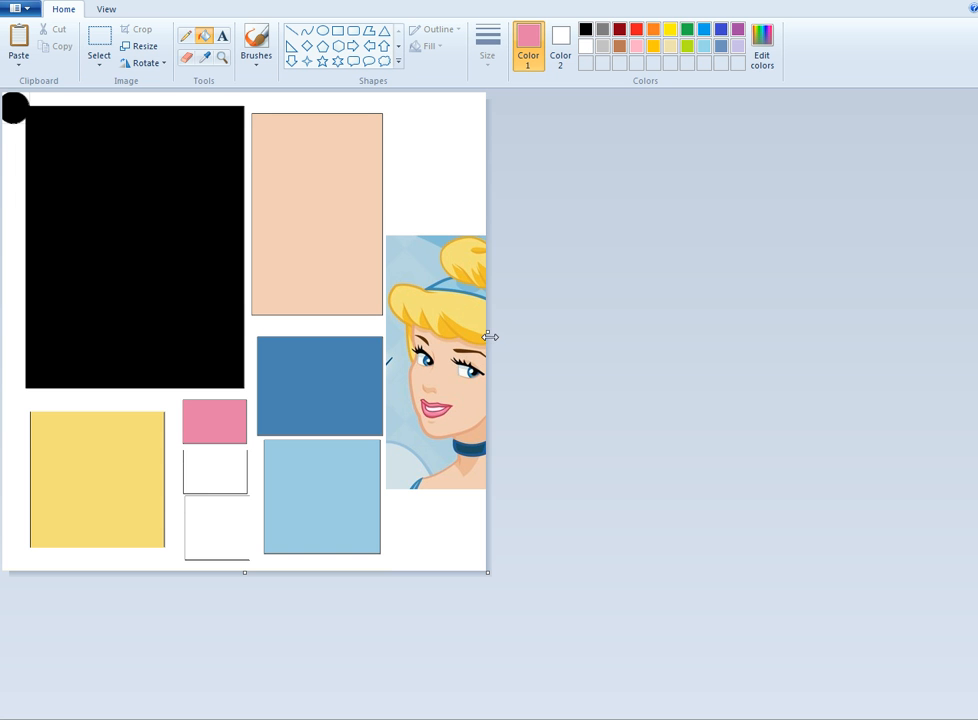
pyautogui.moveTo(488, 332)
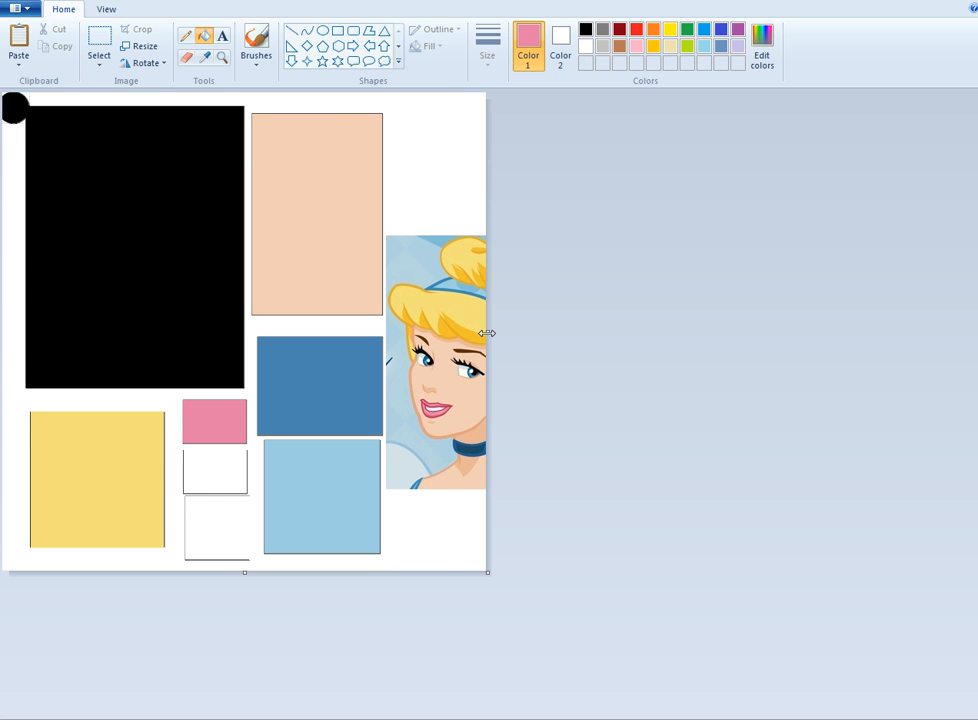
pyautogui.moveTo(488, 332); pyautogui.dragTo(384, 332)
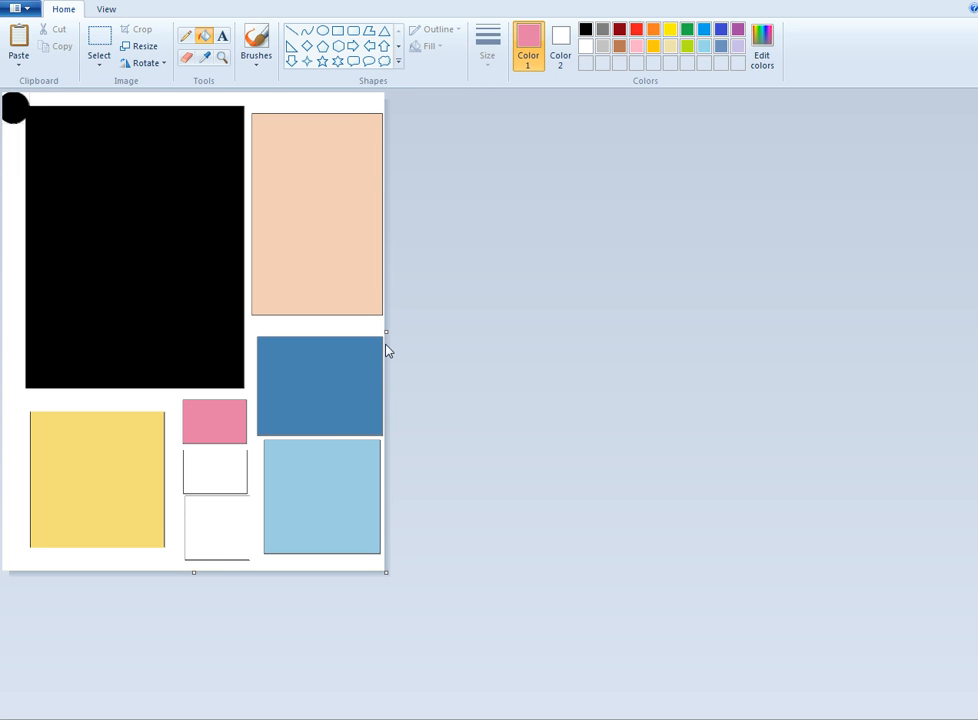
pyautogui.moveTo(196, 576)
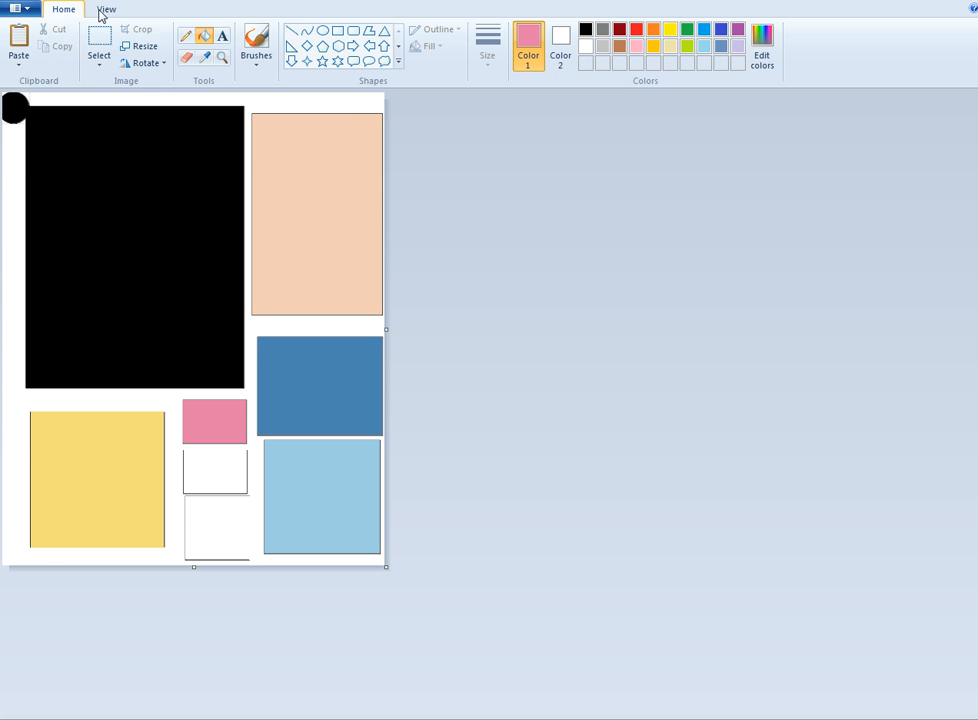
# Resize the whole layout image to 200%.
pyautogui.click(144, 46)
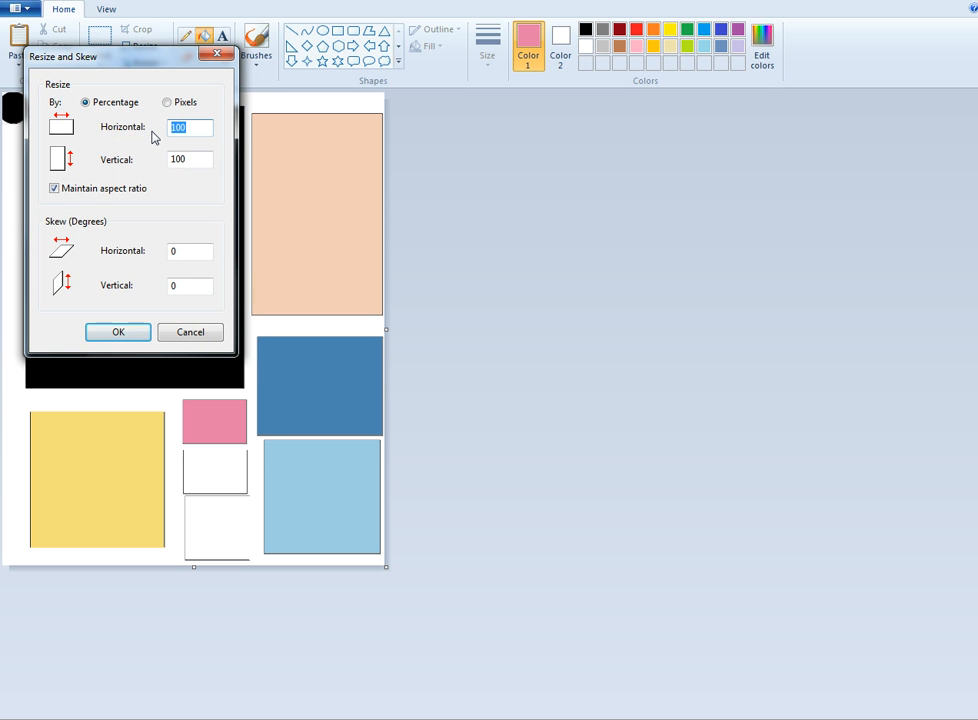
pyautogui.write('200')
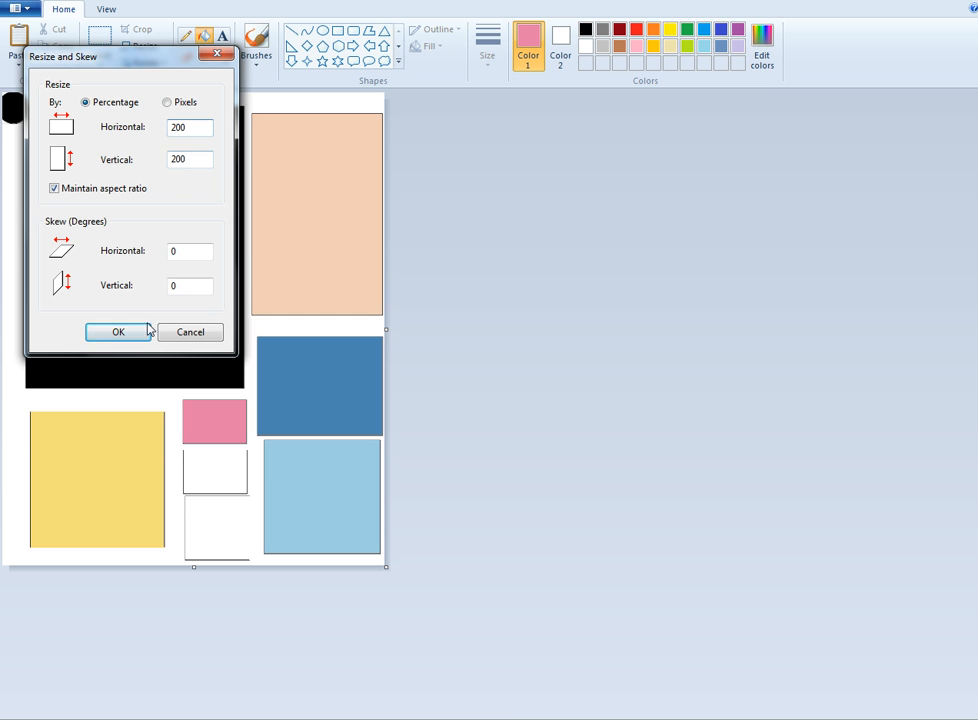
pyautogui.click(116, 332)
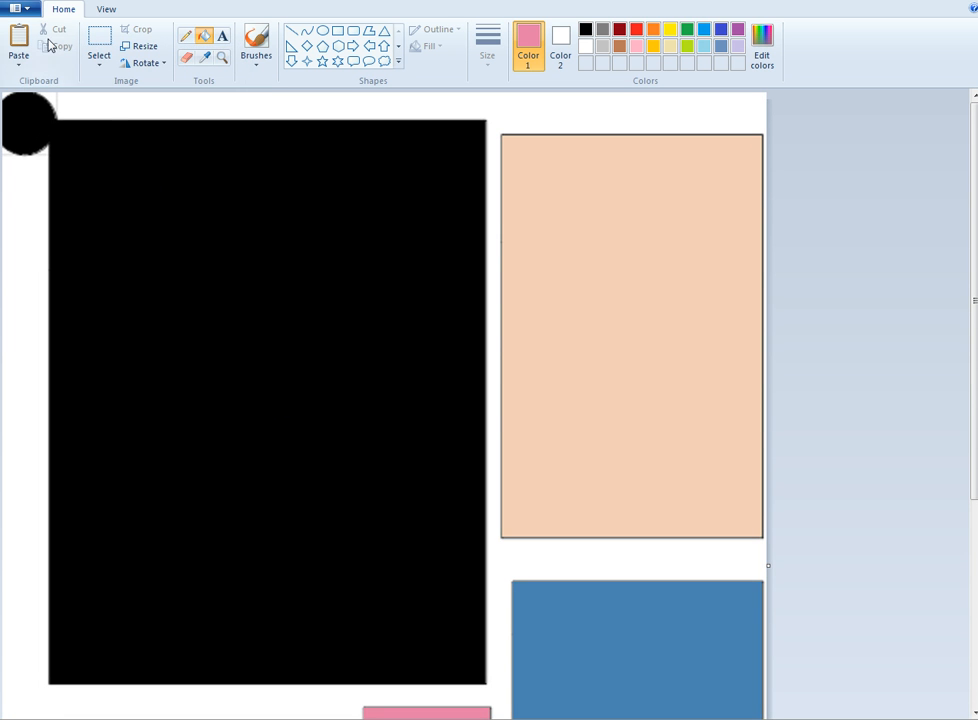
pyautogui.click(16, 8)
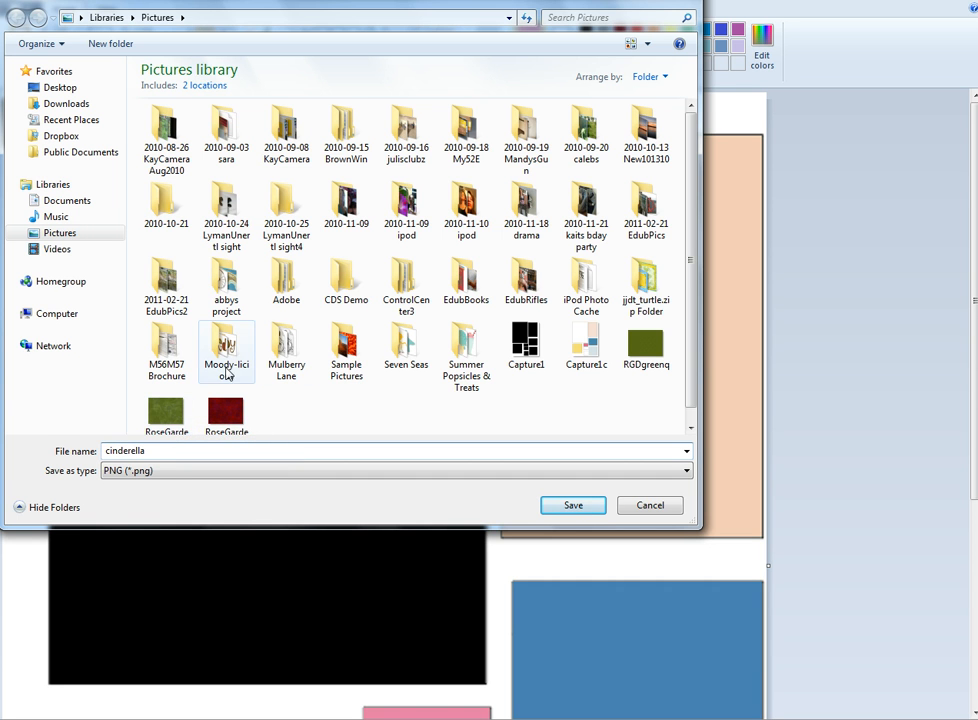
# Save the image as 'cinderella' PNG in the CDS Demo folder.
pyautogui.doubleClick(346, 280)
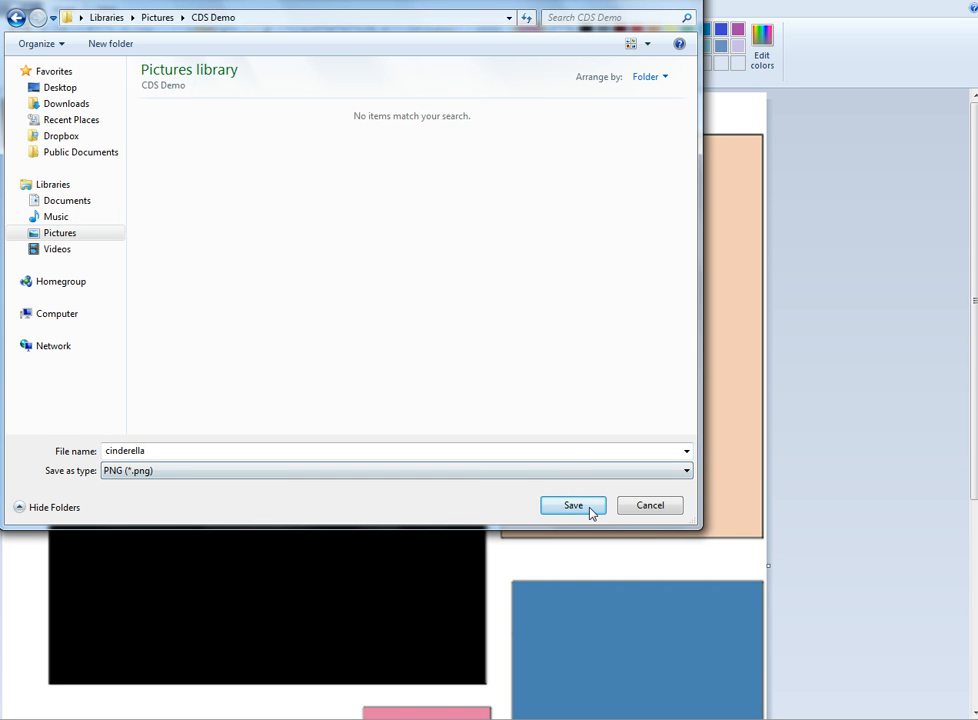
pyautogui.click(572, 504)
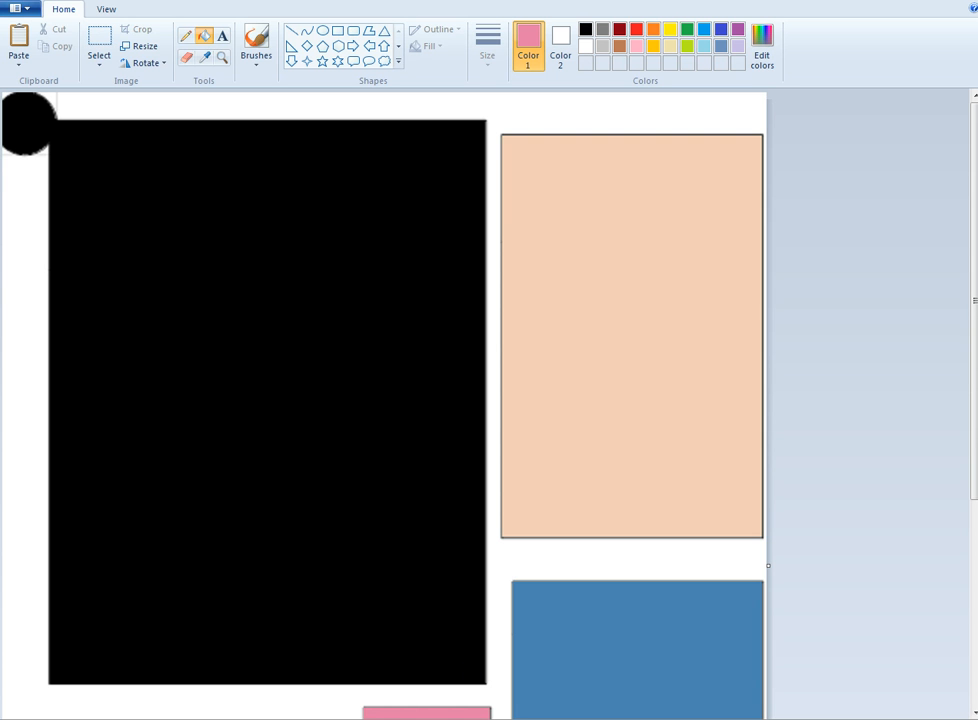
pyautogui.moveTo(208, 710)
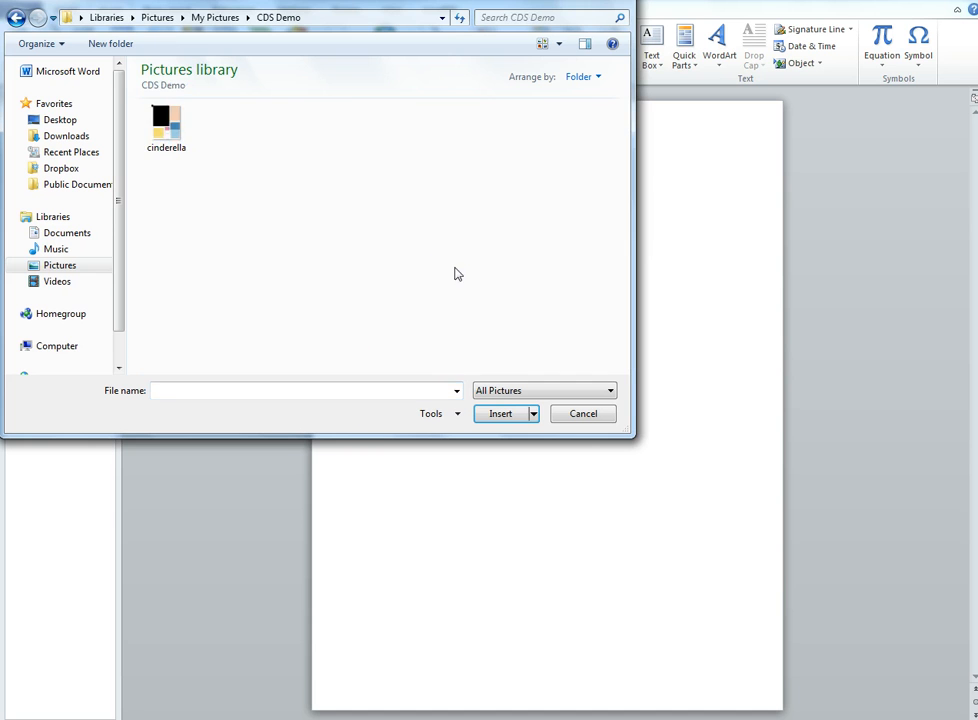
# Insert the cinderella picture from CDS Demo into the Word document and select it.
pyautogui.click(166, 128)
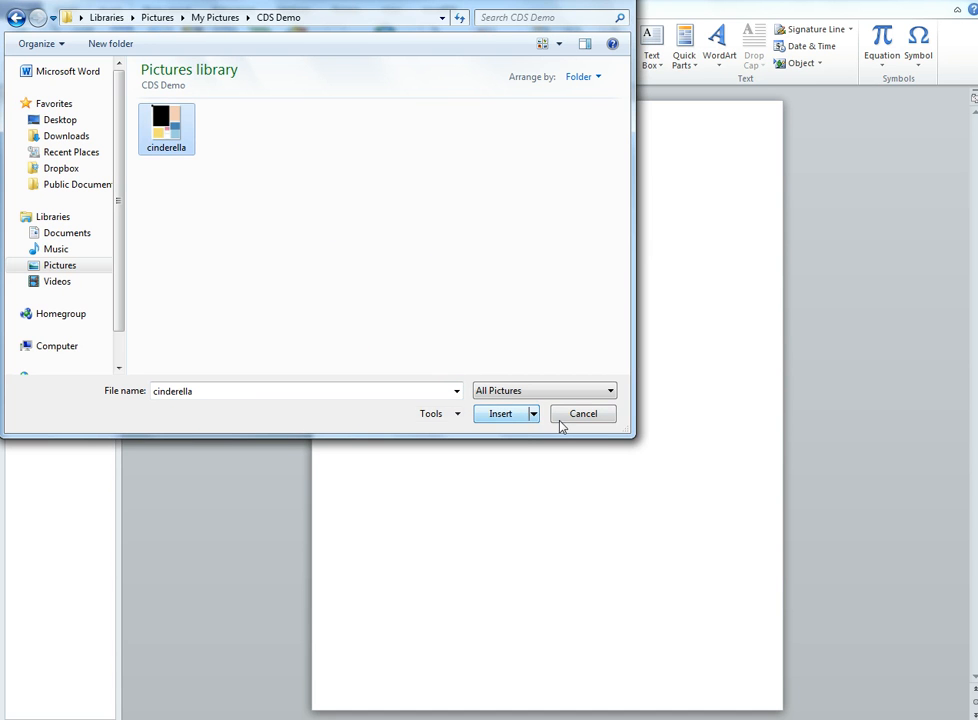
pyautogui.click(500, 412)
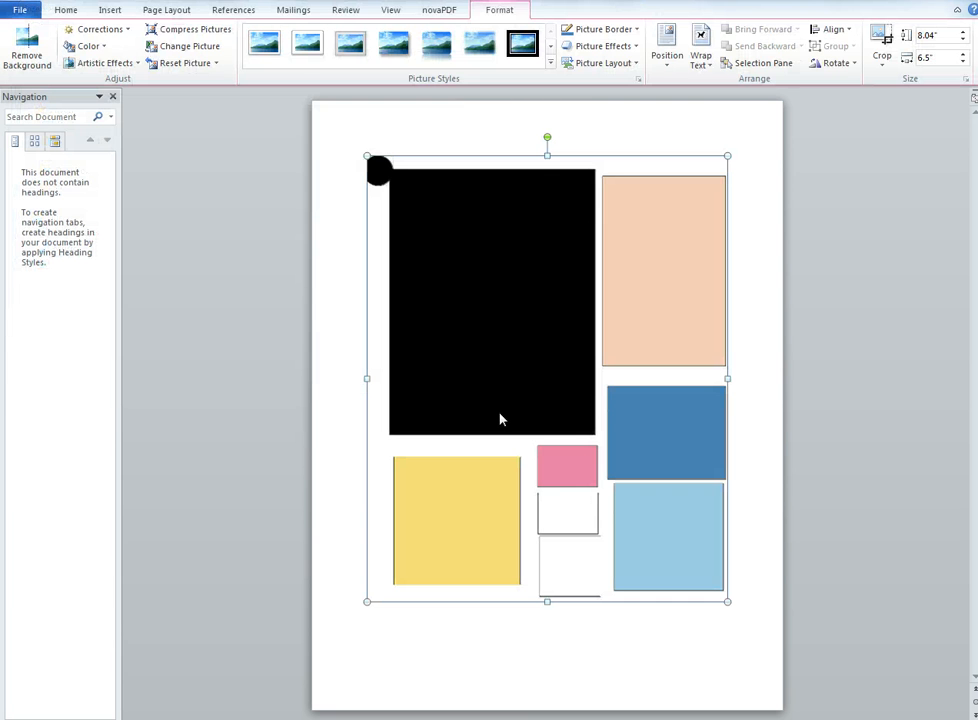
pyautogui.click(700, 56)
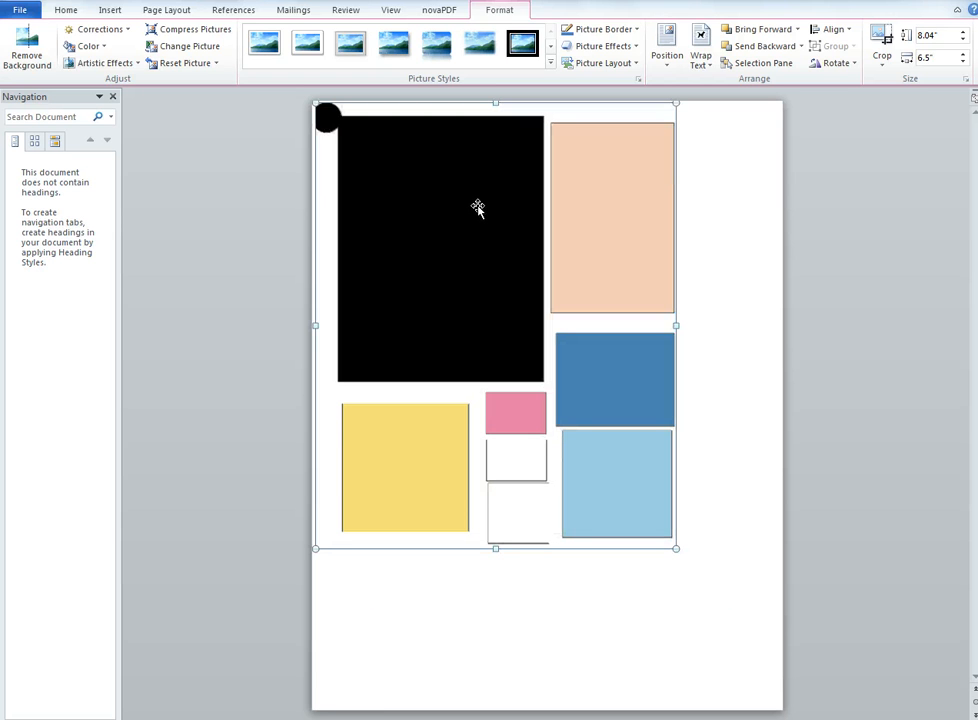
pyautogui.moveTo(336, 86)
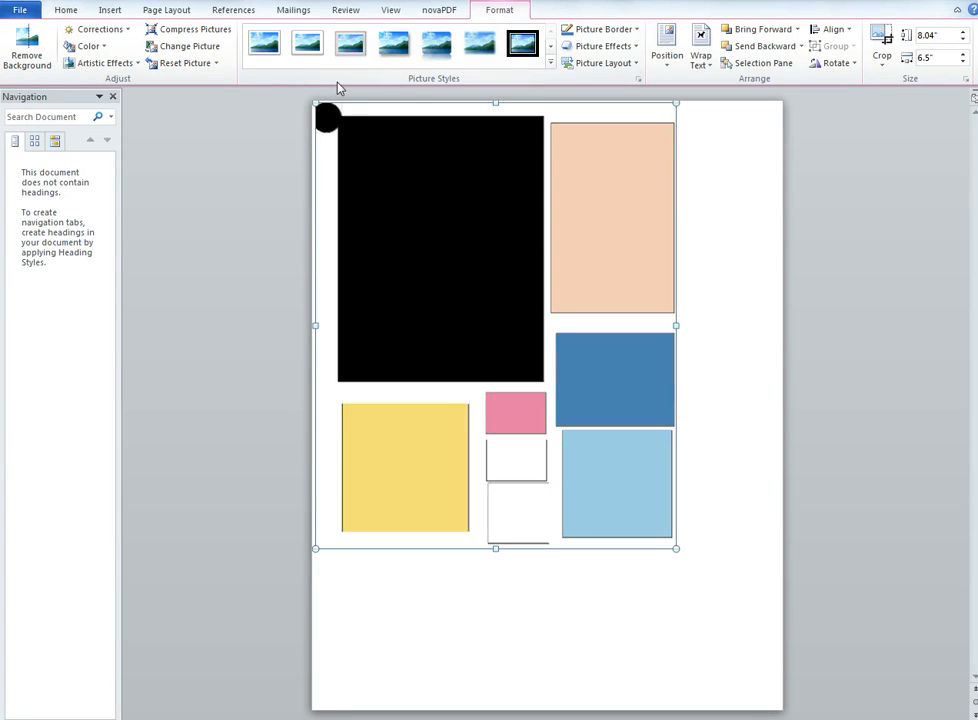
# Draw a rectangle shape below the layout picture and size it to 1 inch by 1 inch.
pyautogui.click(108, 8)
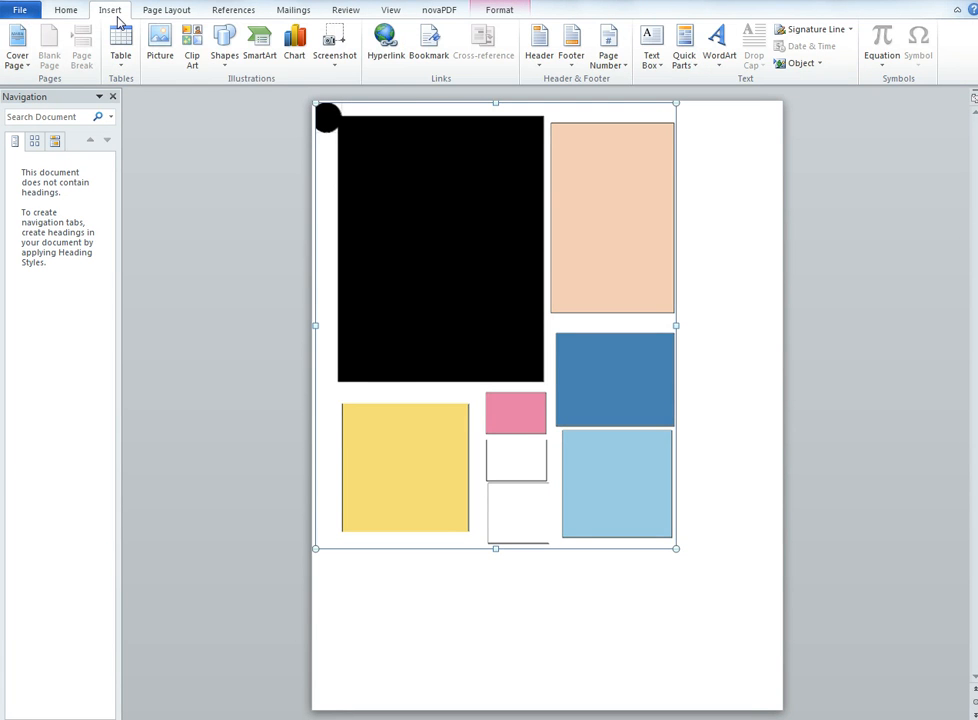
pyautogui.click(224, 44)
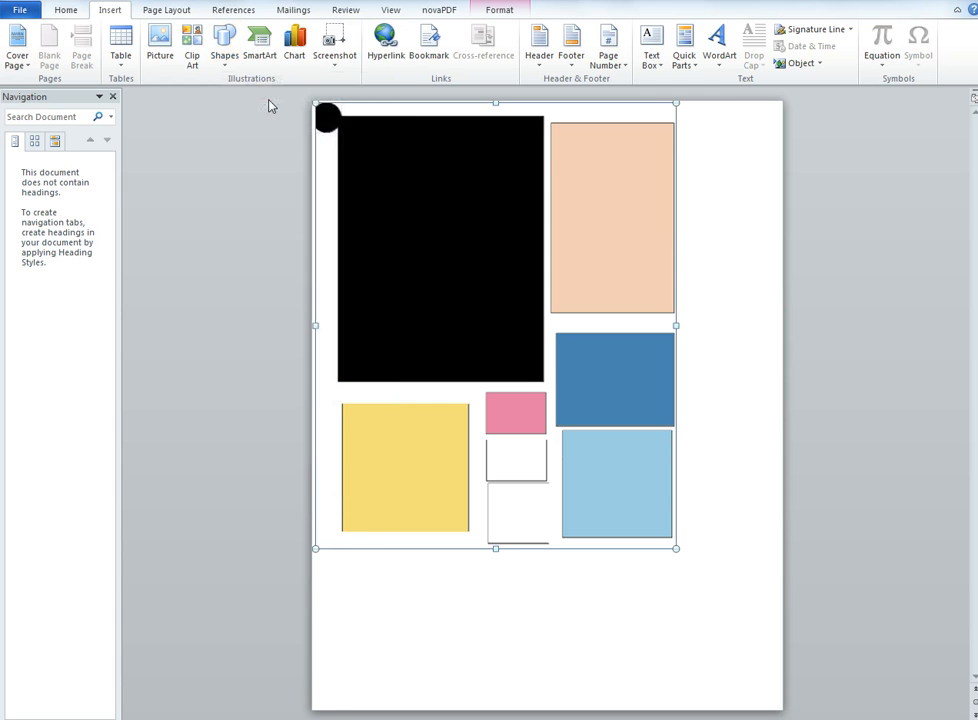
pyautogui.moveTo(448, 590); pyautogui.dragTo(512, 658)
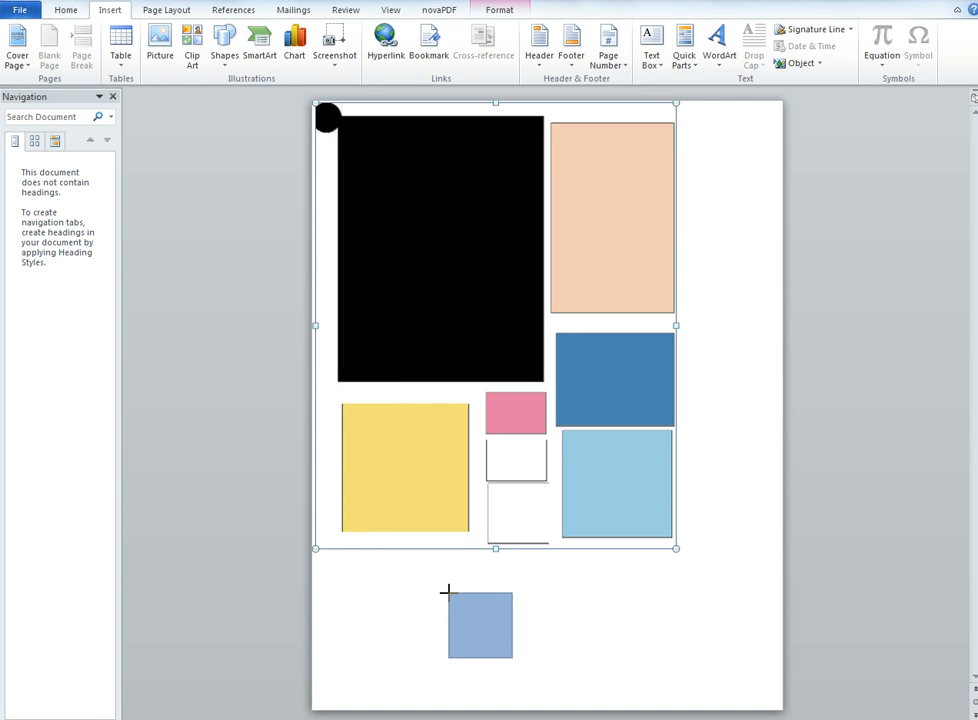
pyautogui.click(480, 624)
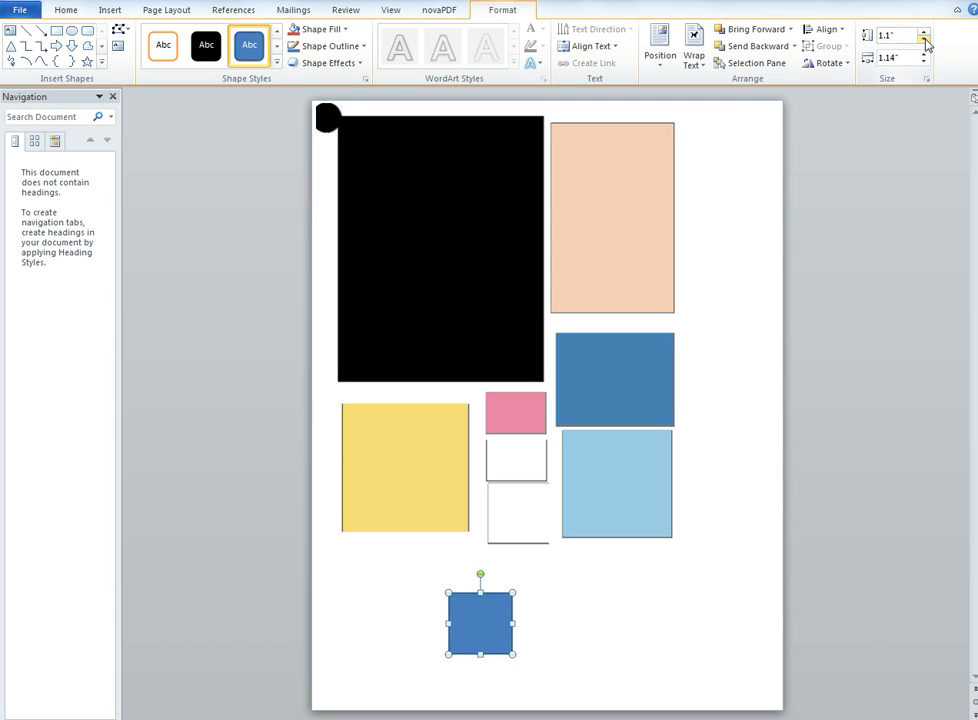
pyautogui.click(924, 40)
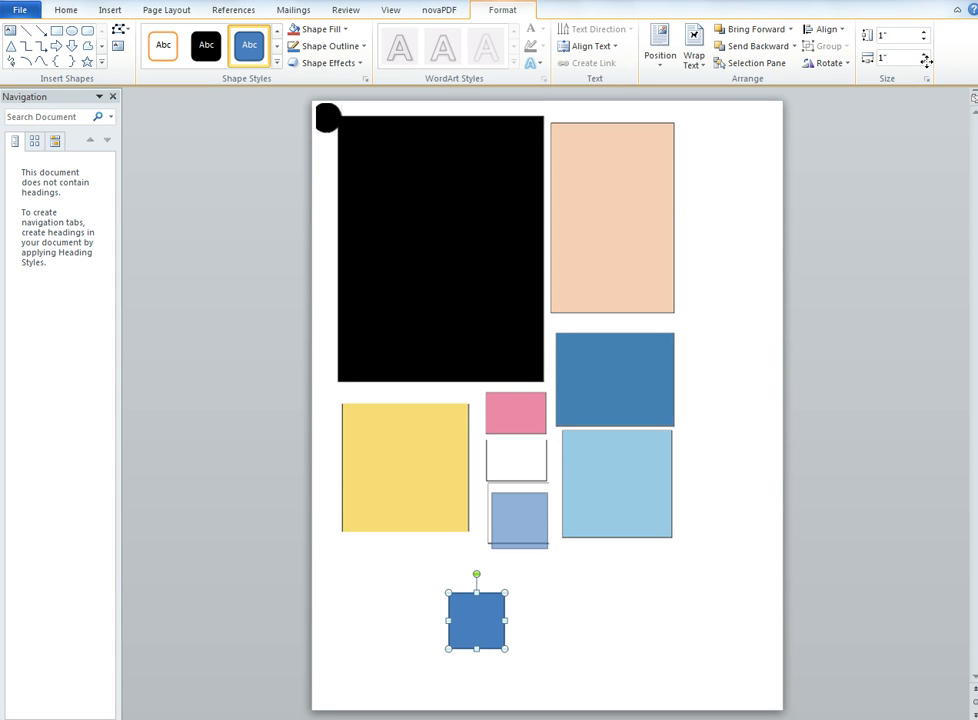
# Compare the square against the lower white block, then place it back below the picture.
pyautogui.moveTo(476, 614); pyautogui.dragTo(516, 516)
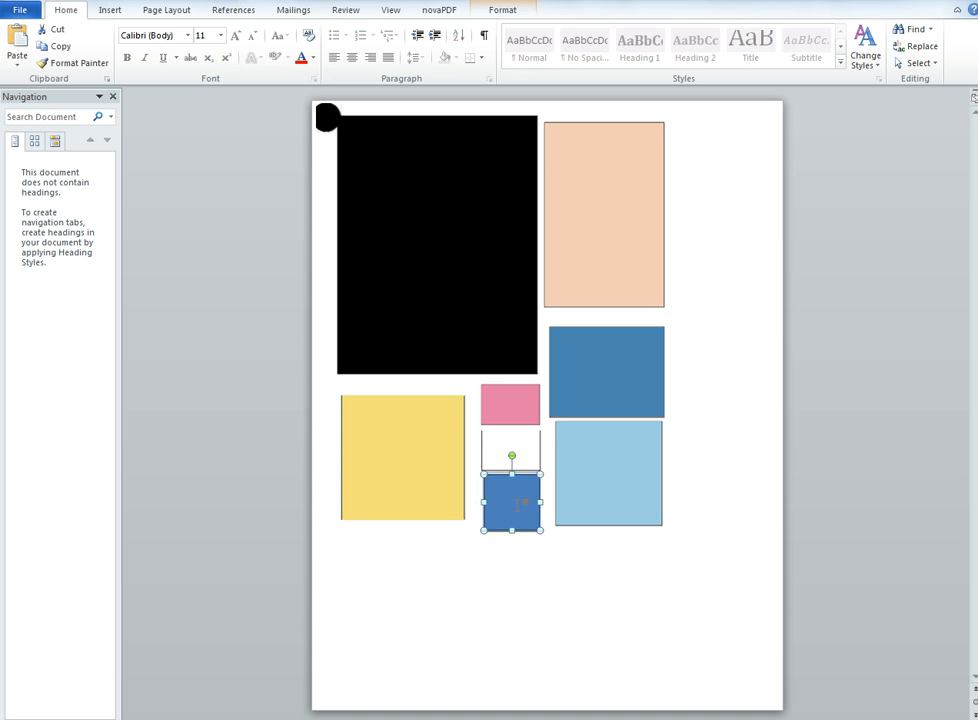
pyautogui.moveTo(512, 500); pyautogui.dragTo(508, 568)
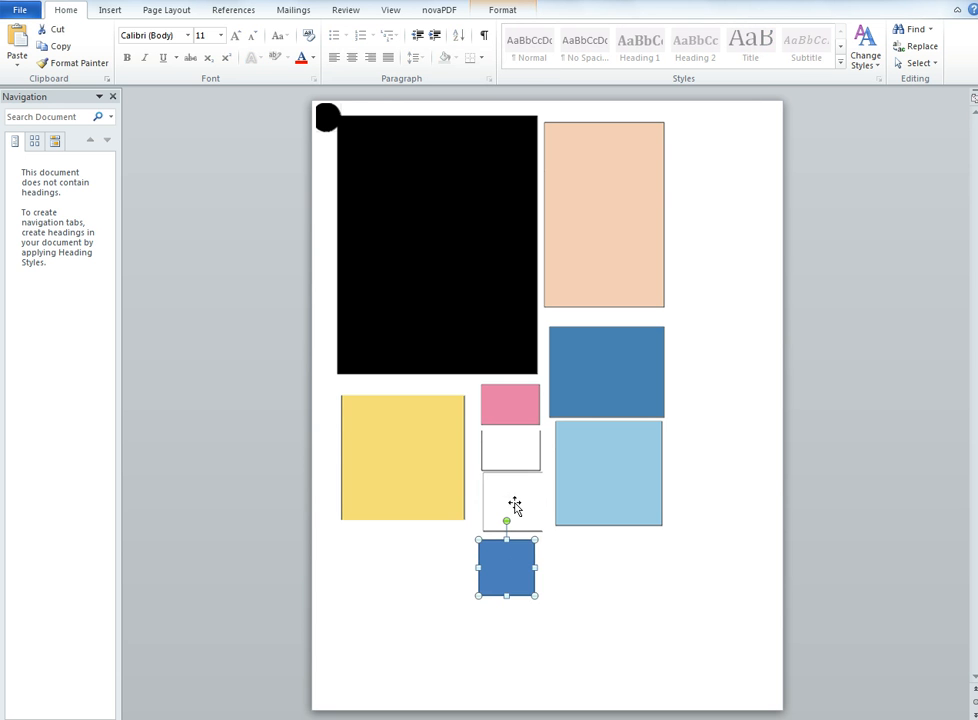